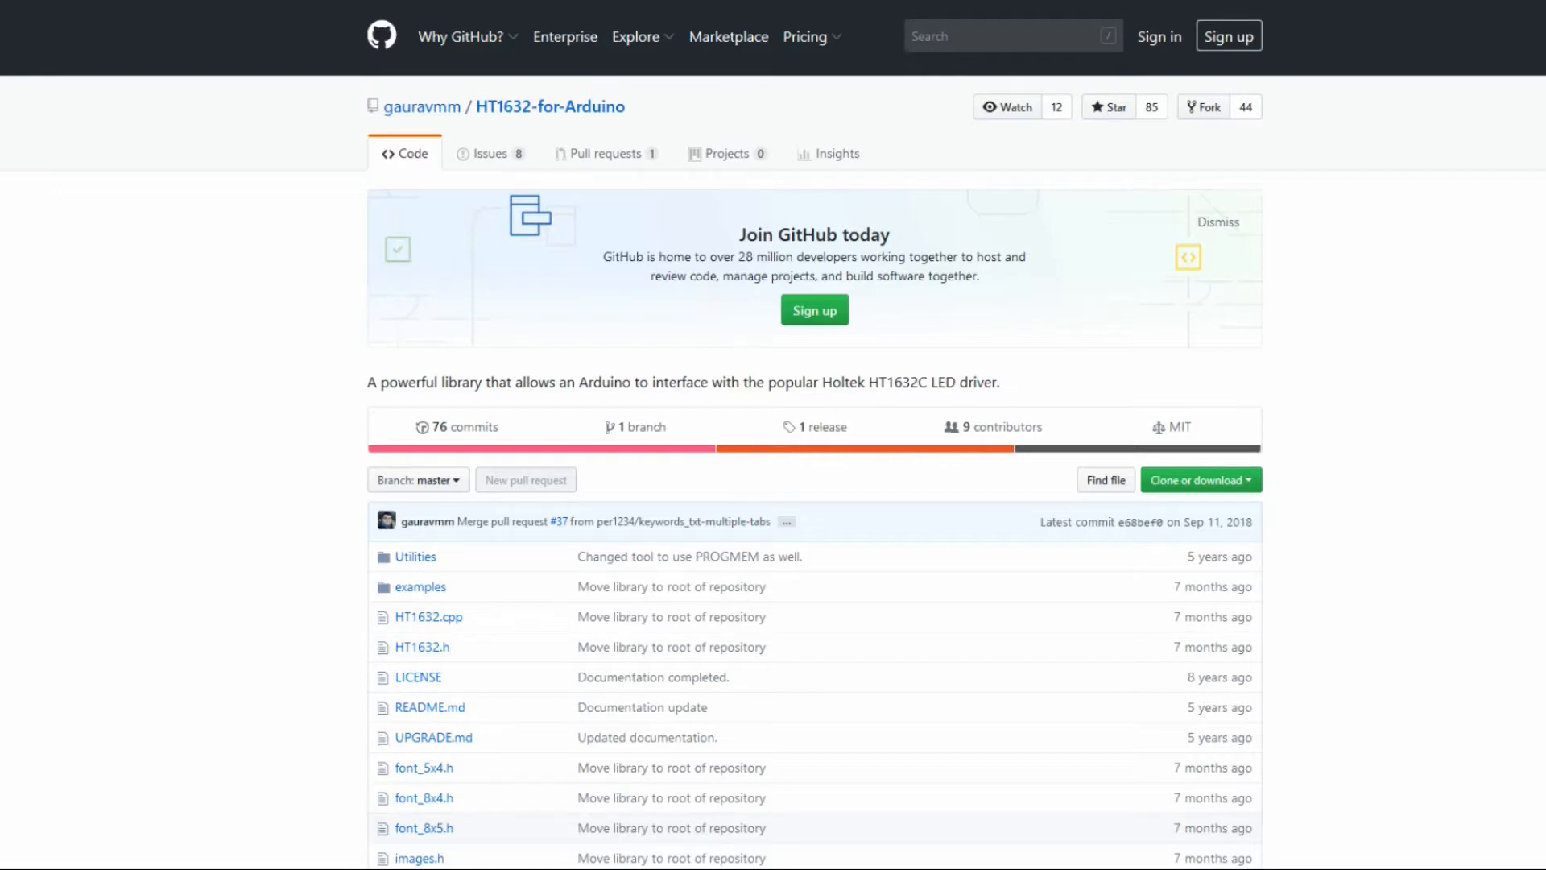
Download the HT1632-for-Arduino repository from GitHub as a ZIP archive.
{"action": "left_click", "coordinate": [1195, 479]}
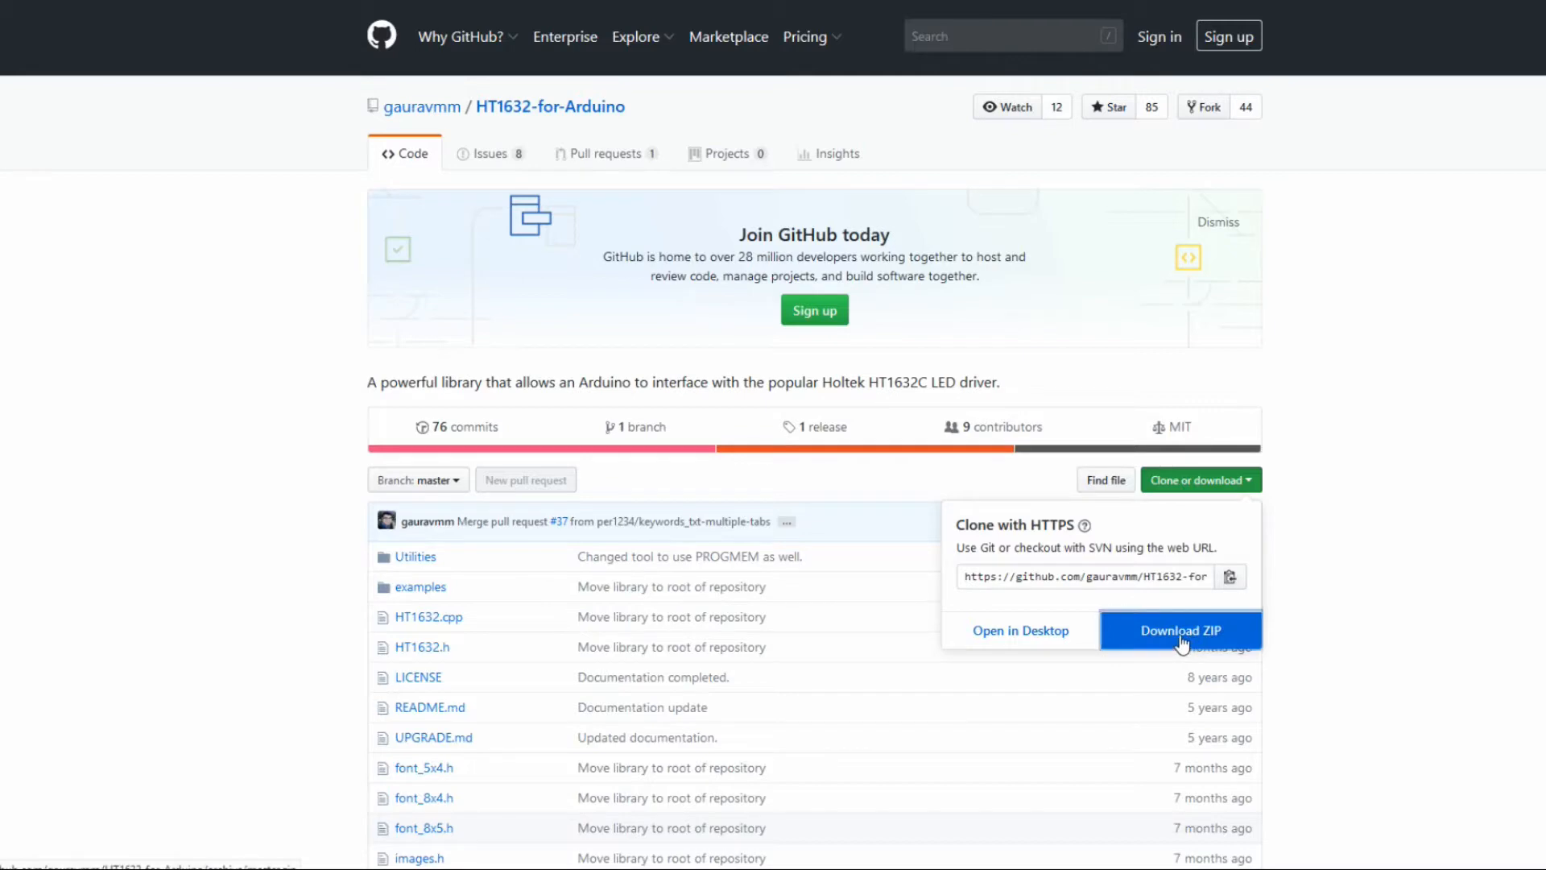
{"action": "left_click", "coordinate": [1181, 630]}
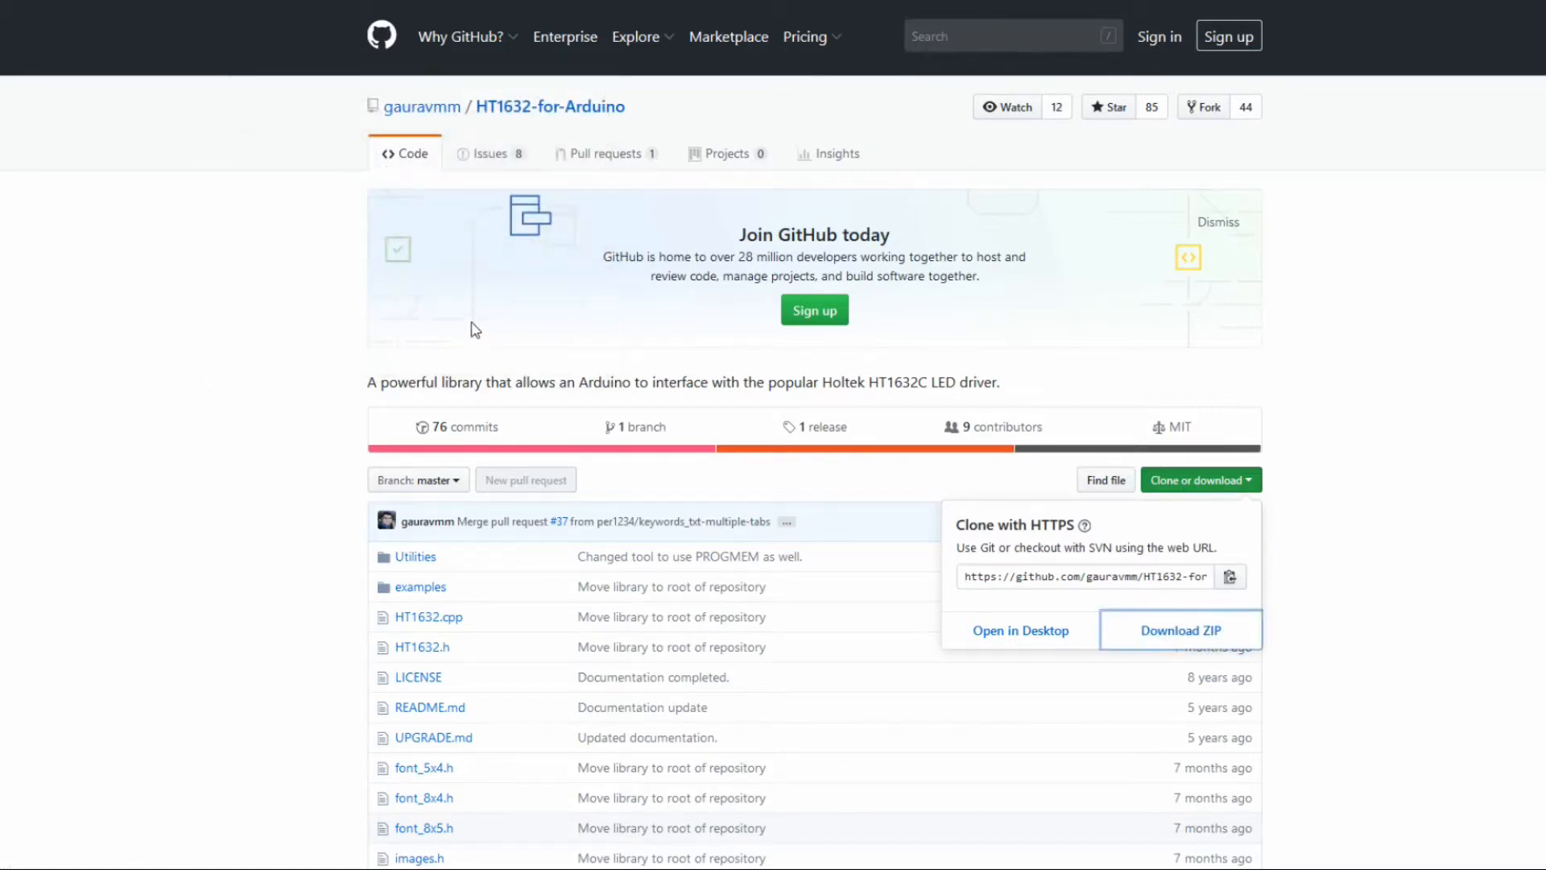
{"action": "left_click", "coordinate": [1181, 630]}
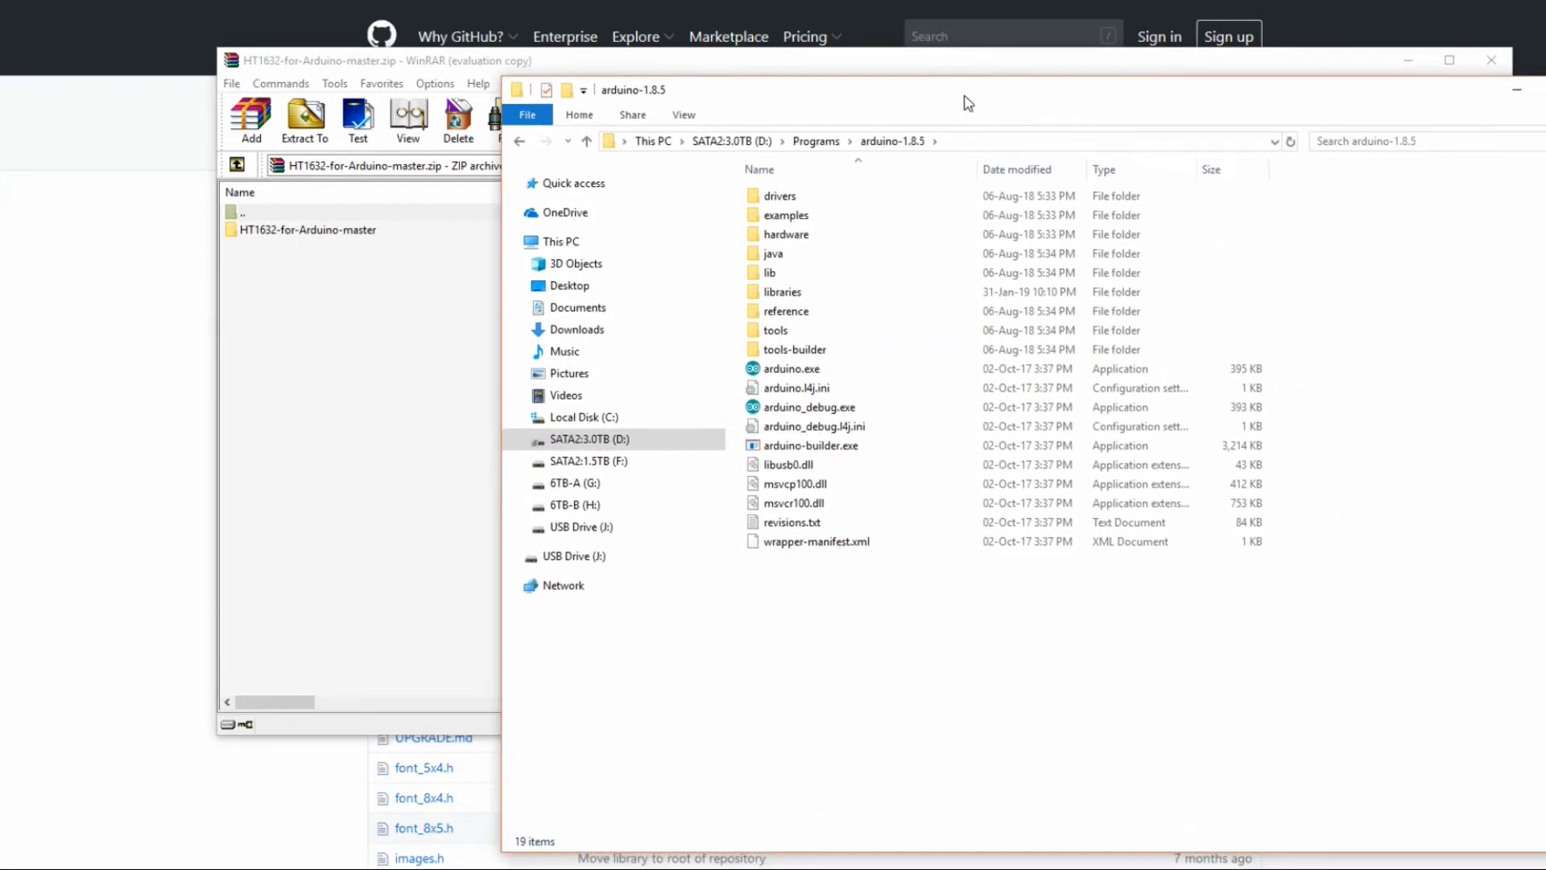
{"action": "mouse_move", "coordinate": [821, 215]}
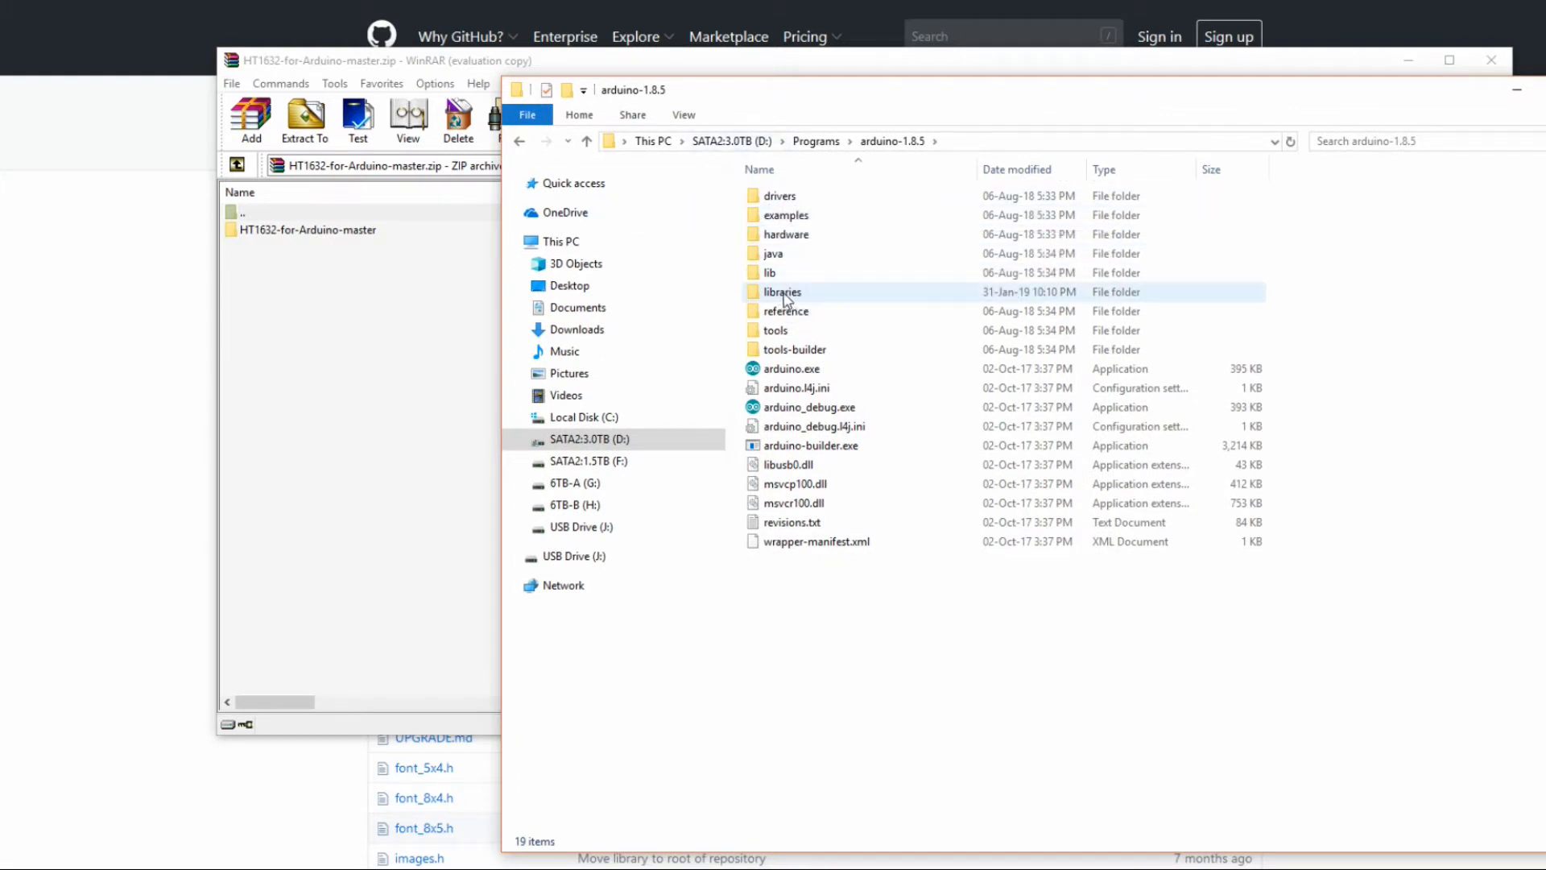
Copy HT1632-for-Arduino-master into arduino-1.8.5\libraries, skipping existing files.
{"action": "double_click", "coordinate": [782, 292]}
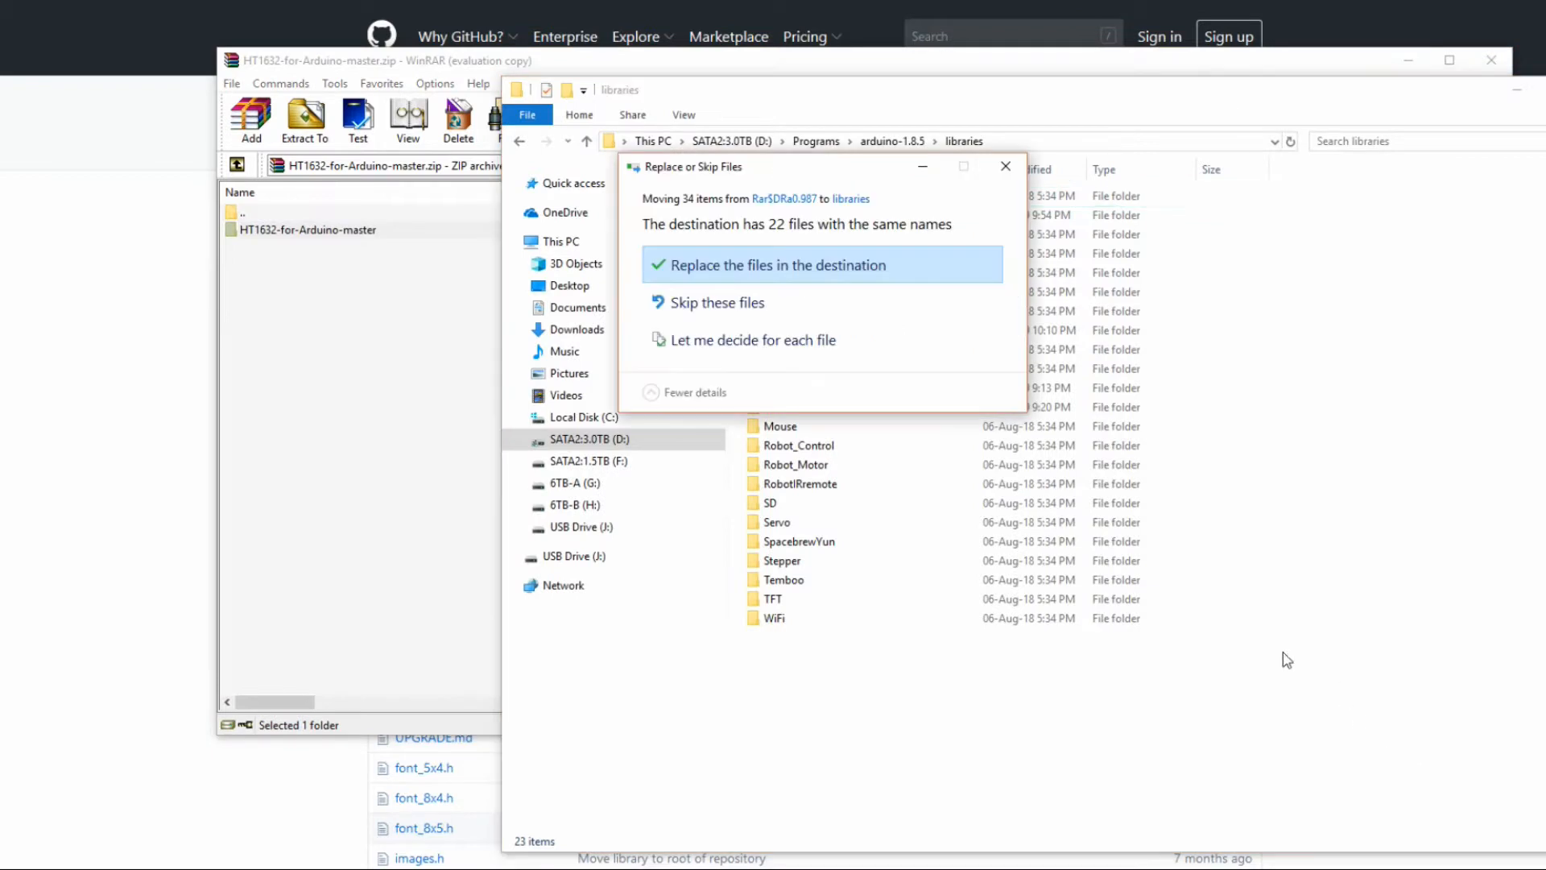
{"action": "left_click_drag", "start_coordinate": [695, 166], "coordinate": [1256, 199]}
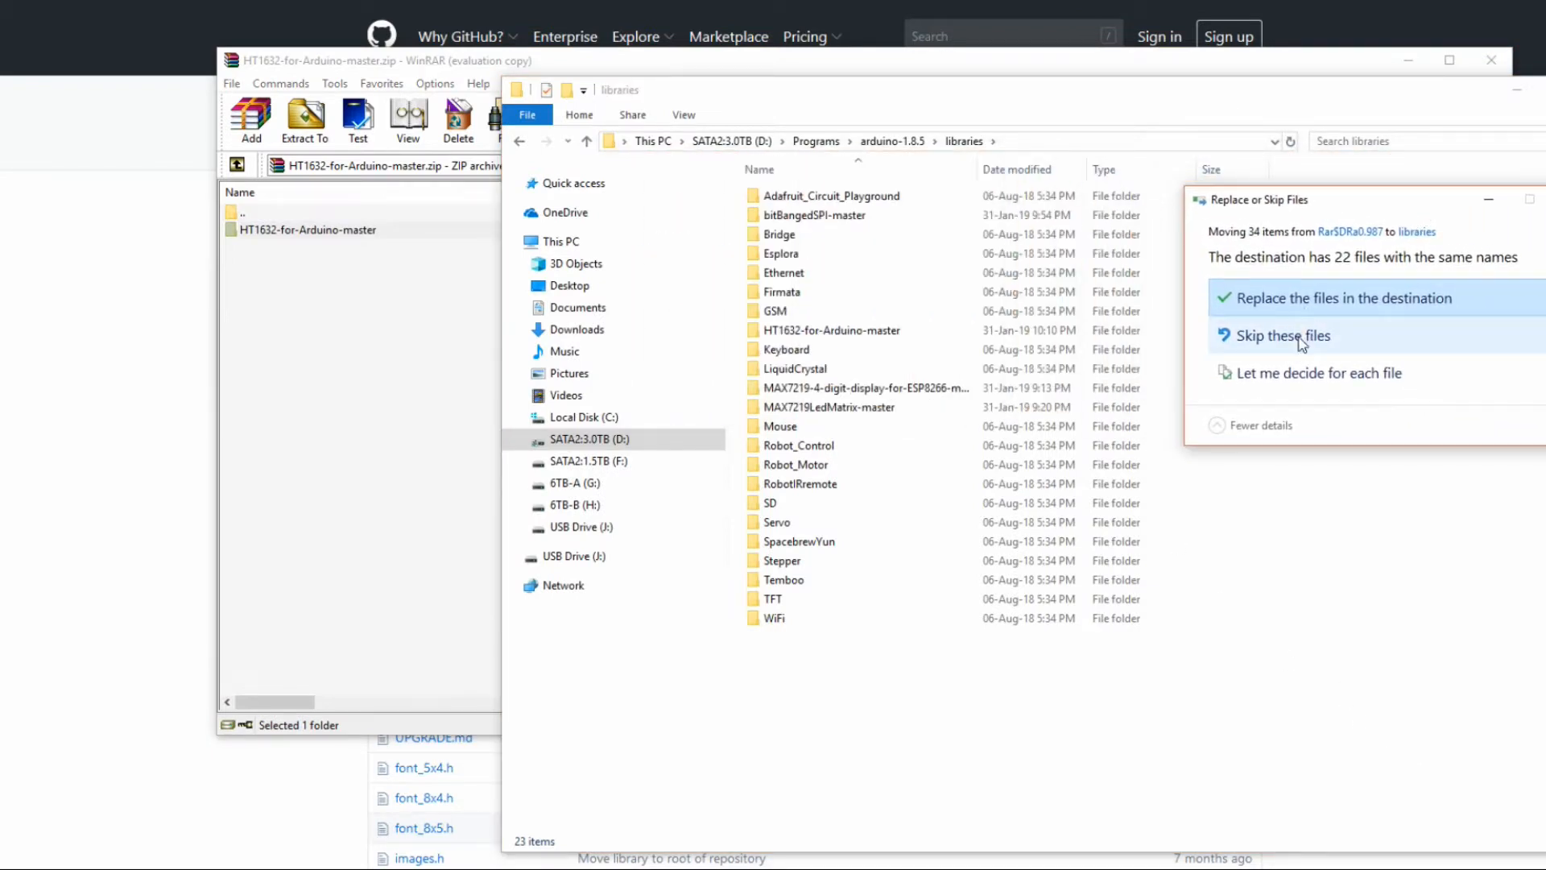
{"action": "left_click", "coordinate": [1344, 298]}
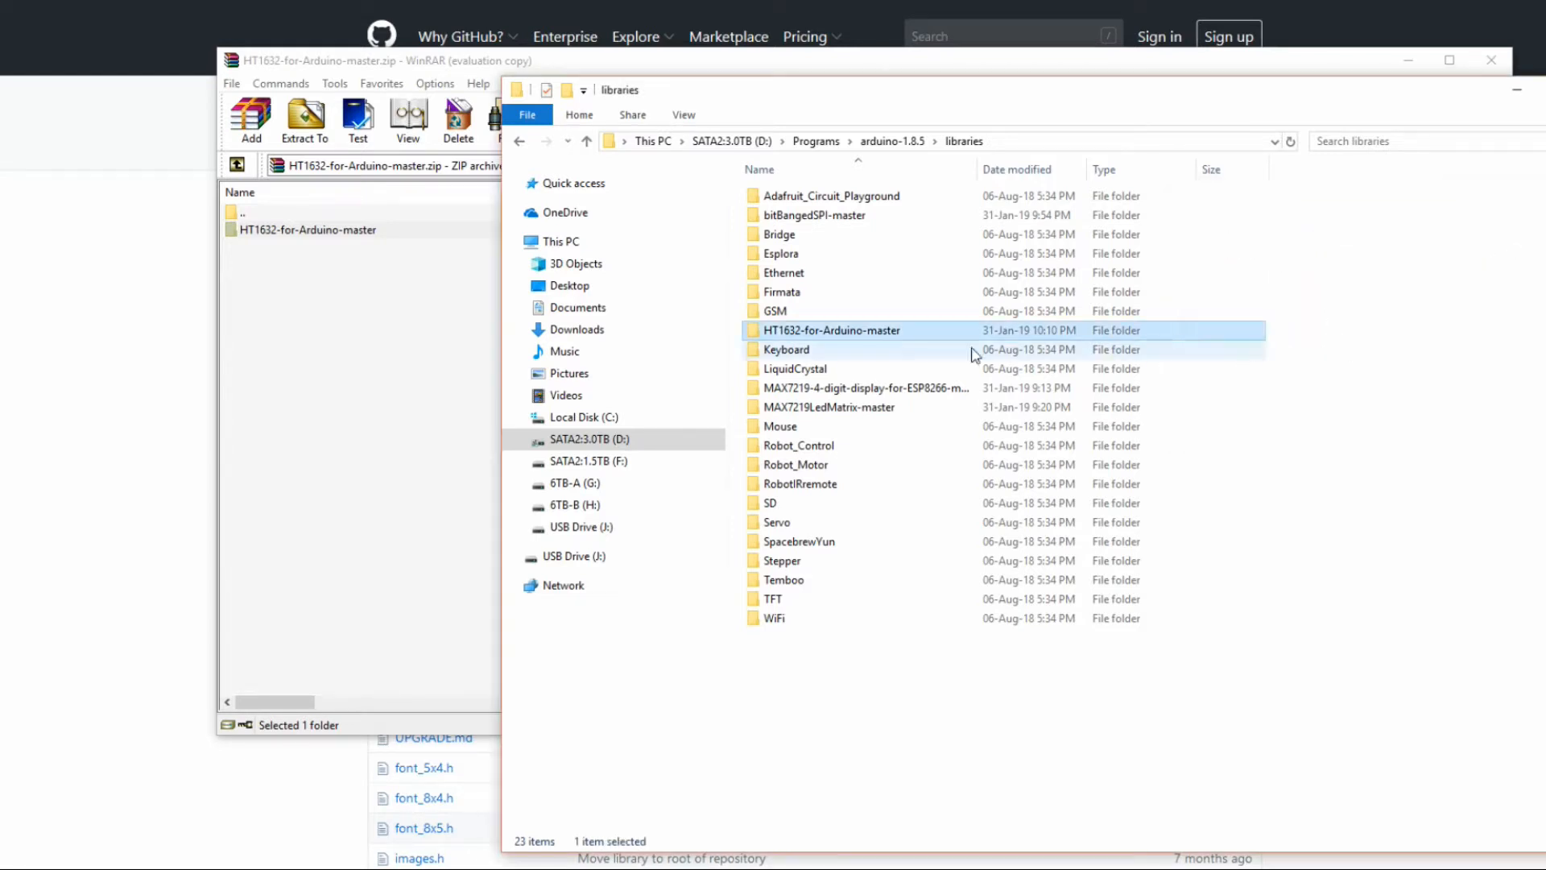
{"action": "mouse_move", "coordinate": [804, 333]}
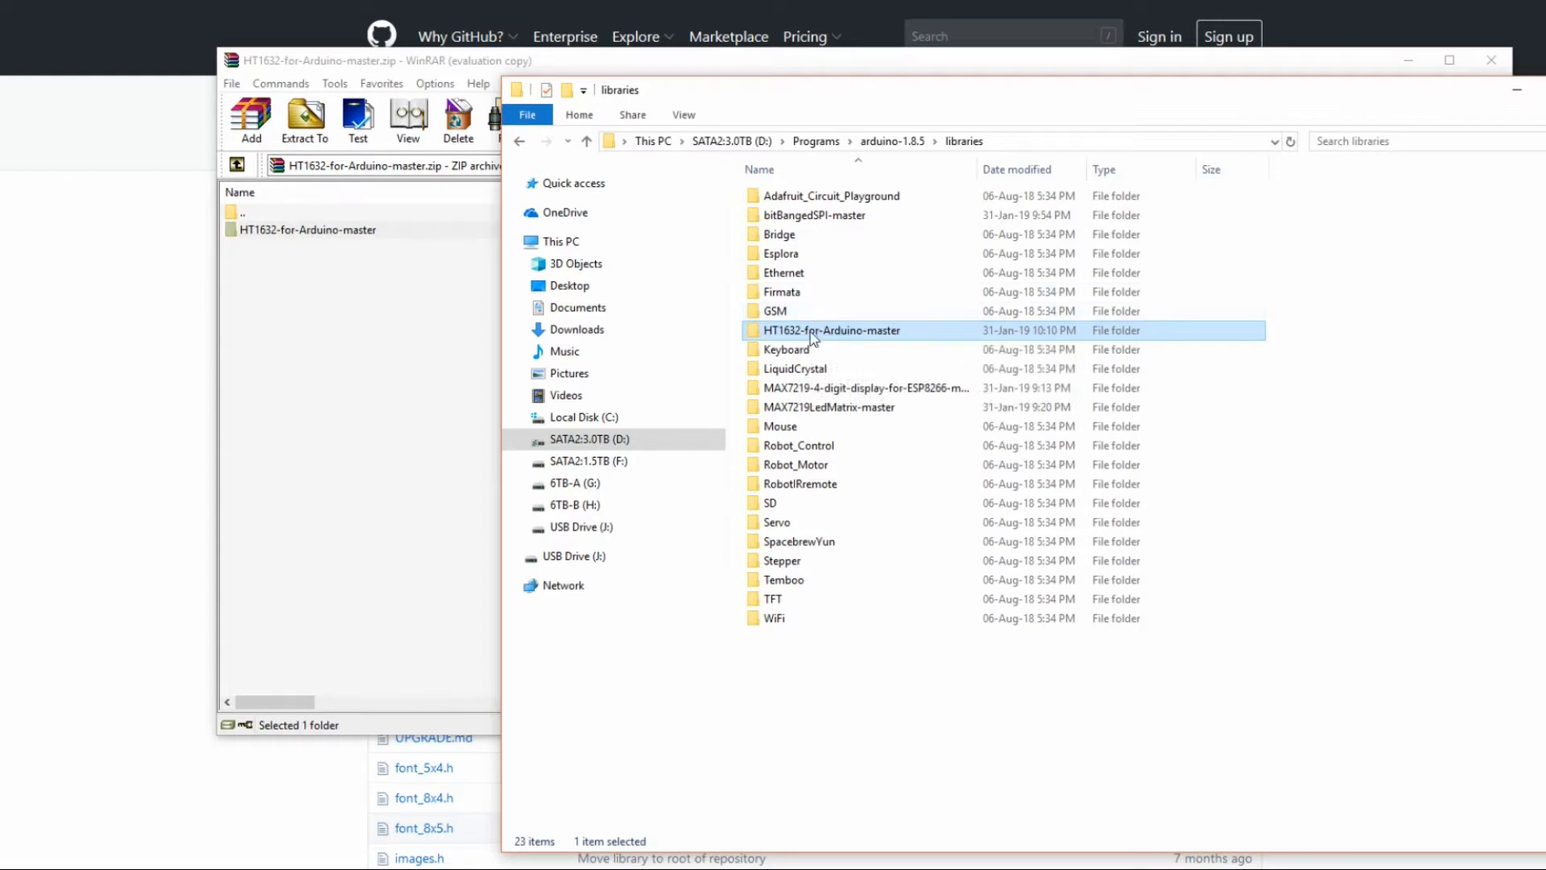
Open HT1632.h from the HT1632-for-Arduino-master folder in Notepad++.
{"action": "double_click", "coordinate": [831, 330]}
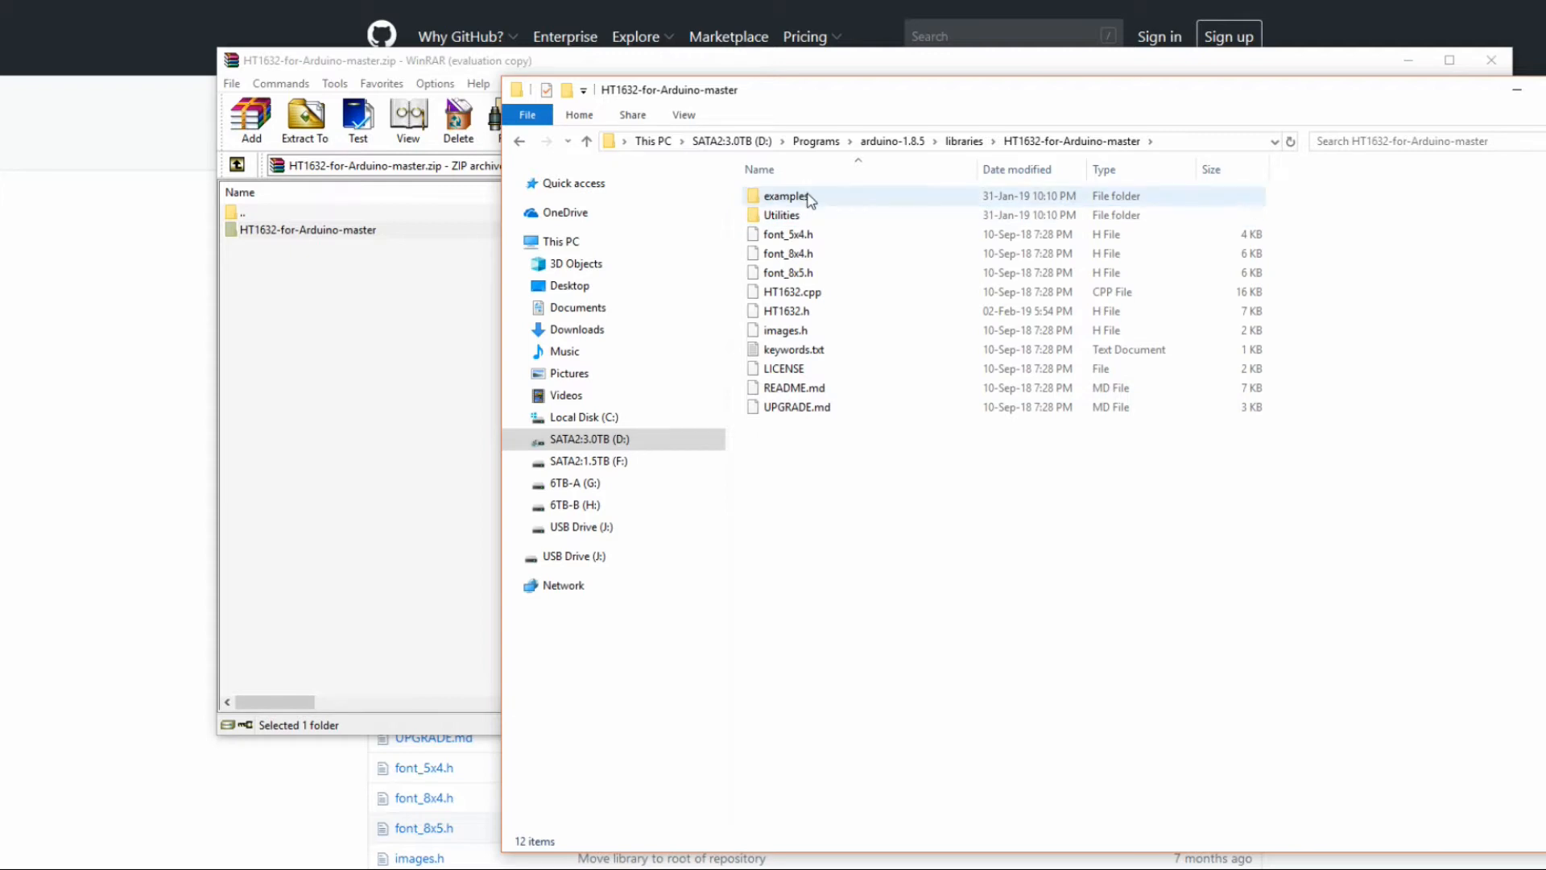
{"action": "mouse_move", "coordinate": [798, 310]}
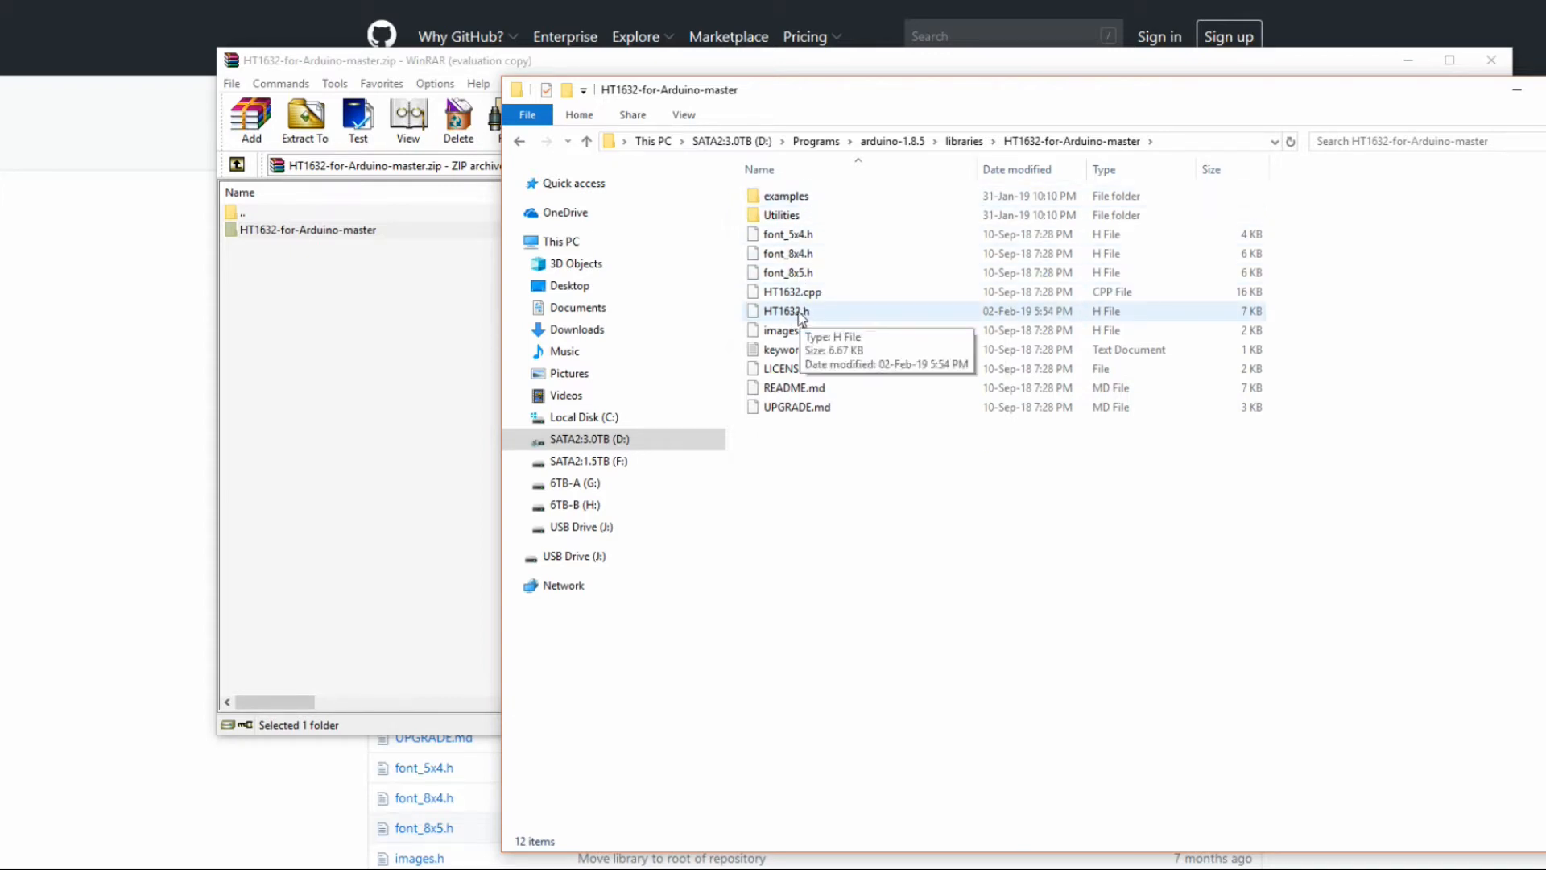
{"action": "left_click", "coordinate": [786, 310]}
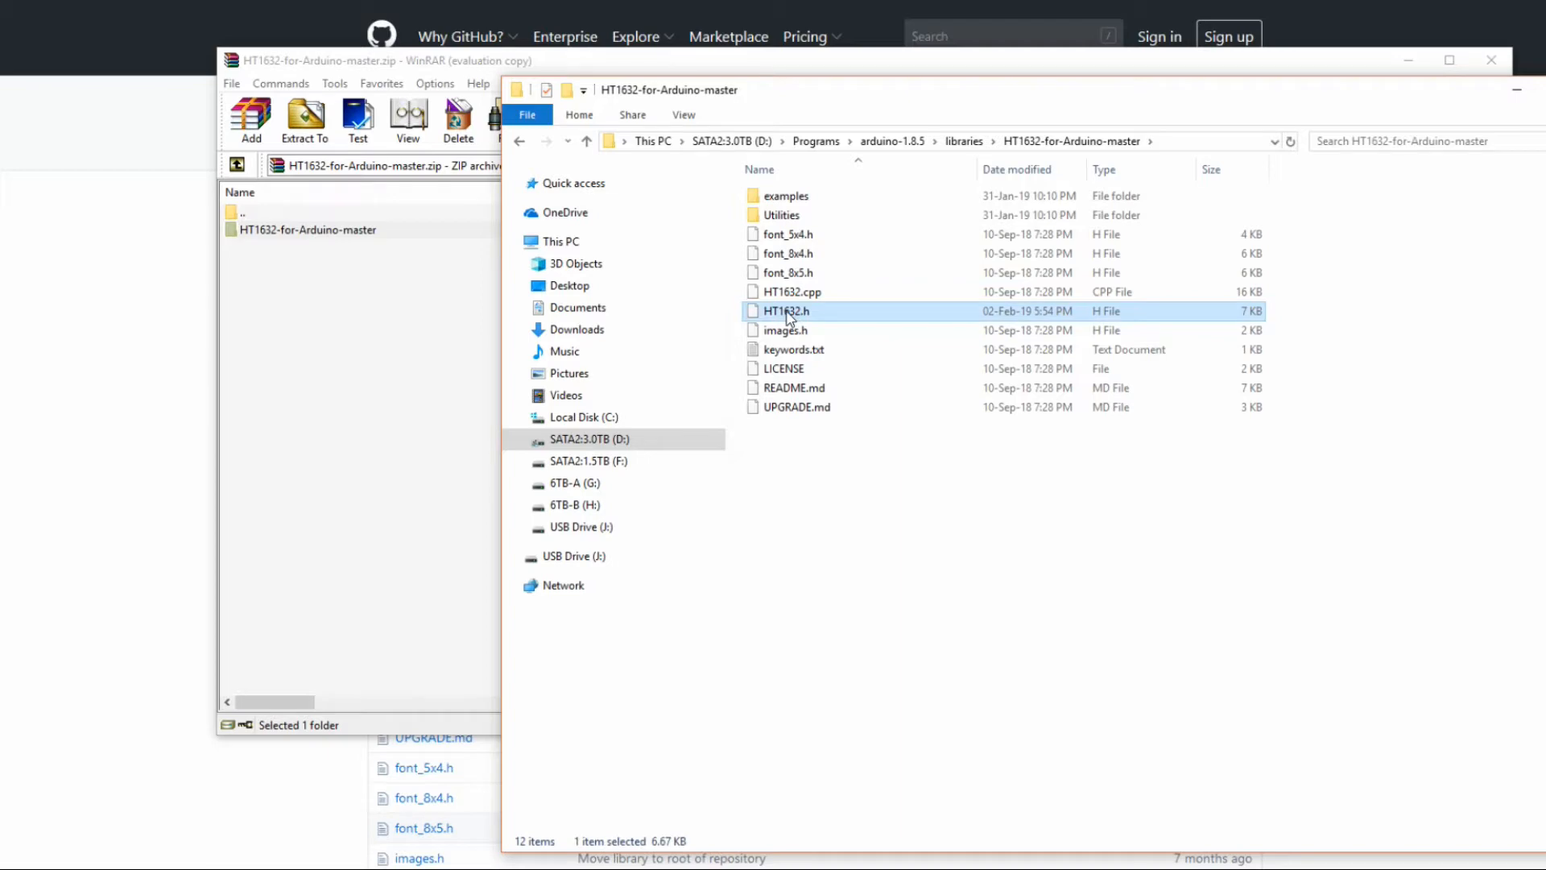
{"action": "double_click", "coordinate": [787, 311]}
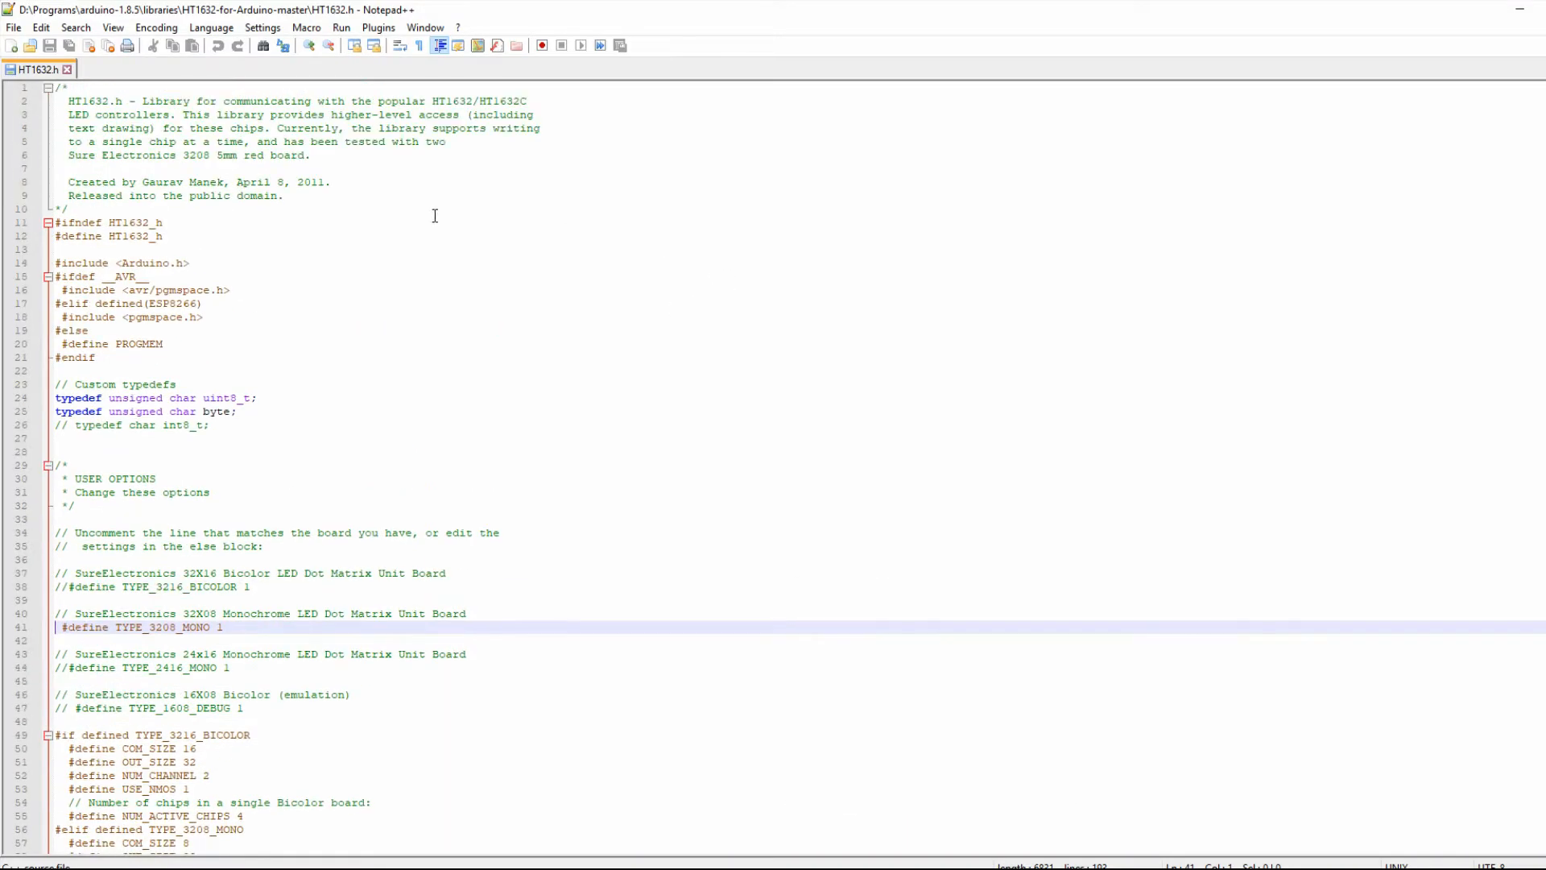
Add // to the board-type #define line in HT1632.h's USER OPTIONS.
{"action": "scroll", "scroll_direction": "down", "scroll_amount": 3}
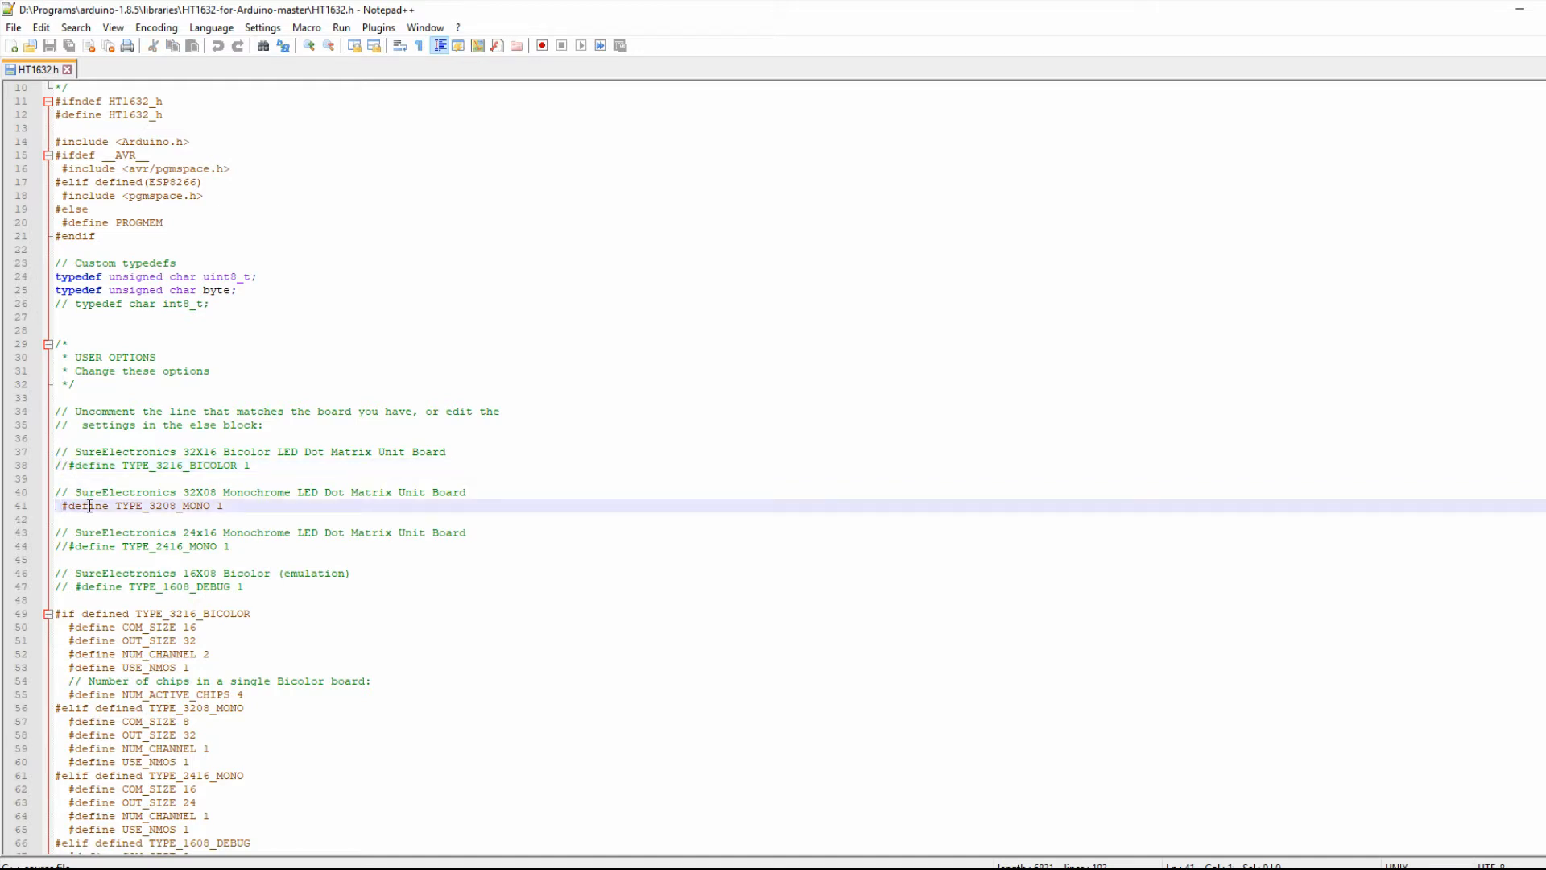
{"action": "type", "text": "//"}
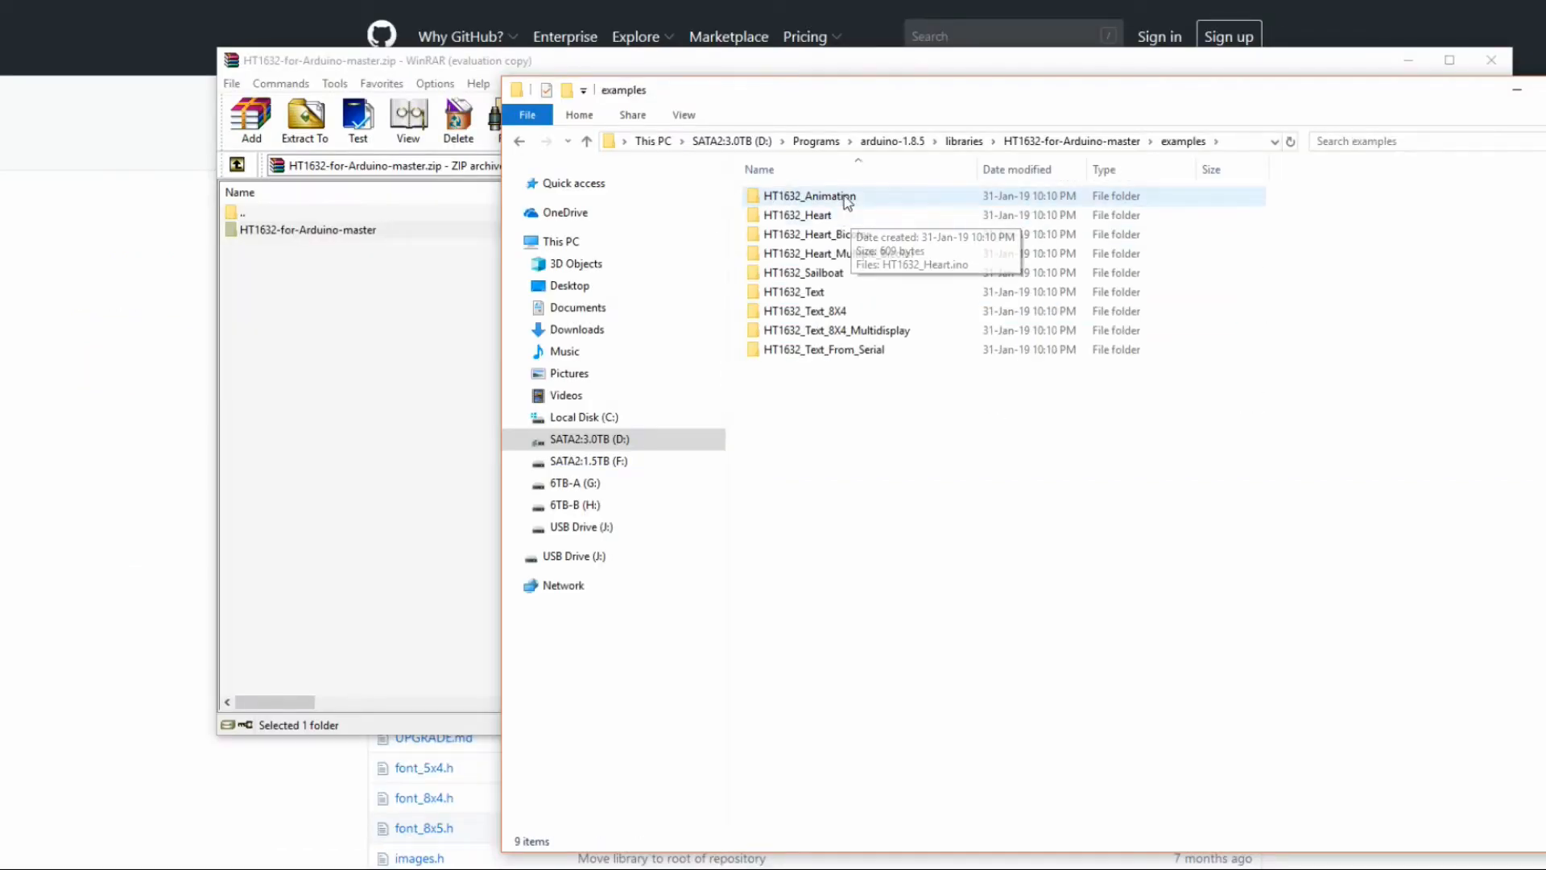
{"action": "mouse_move", "coordinate": [866, 207]}
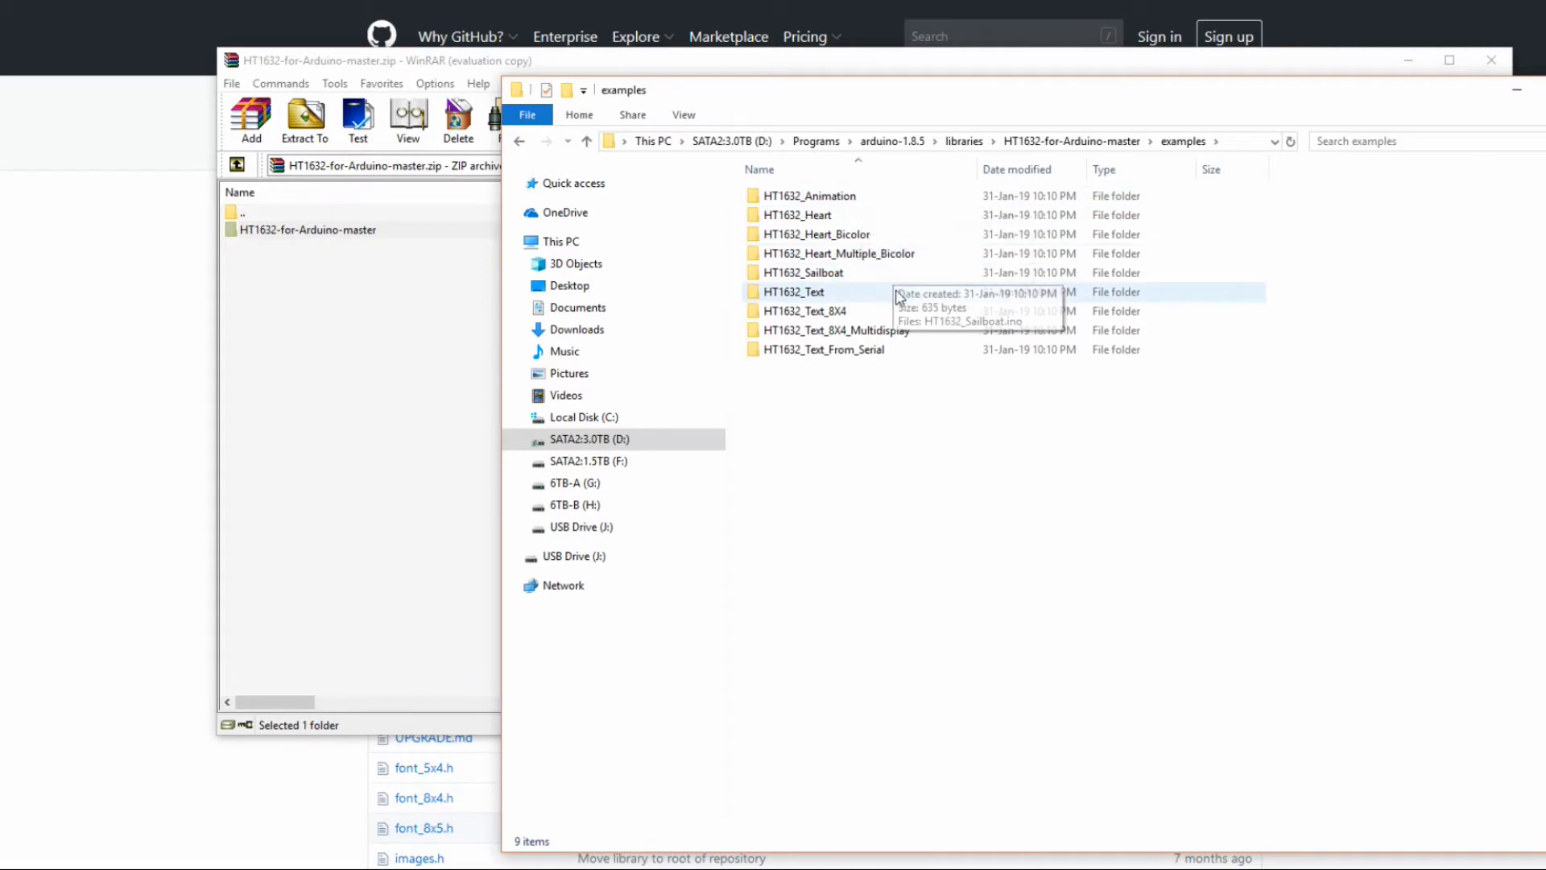
{"action": "mouse_move", "coordinate": [880, 254]}
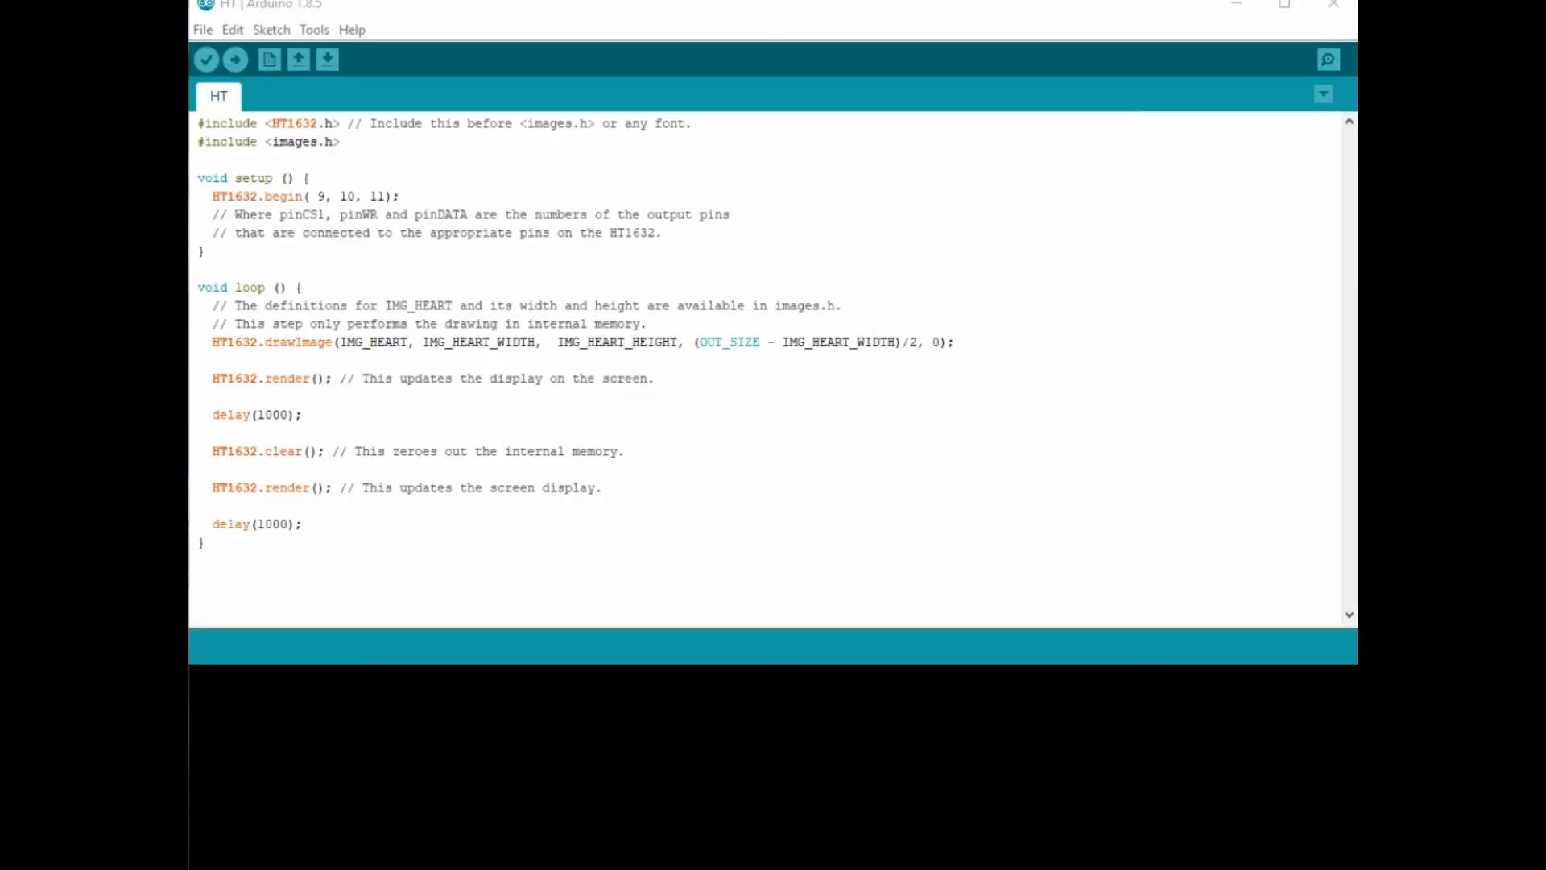
Verify the heart example sketch with the toolbar checkmark.
{"action": "left_click", "coordinate": [271, 30]}
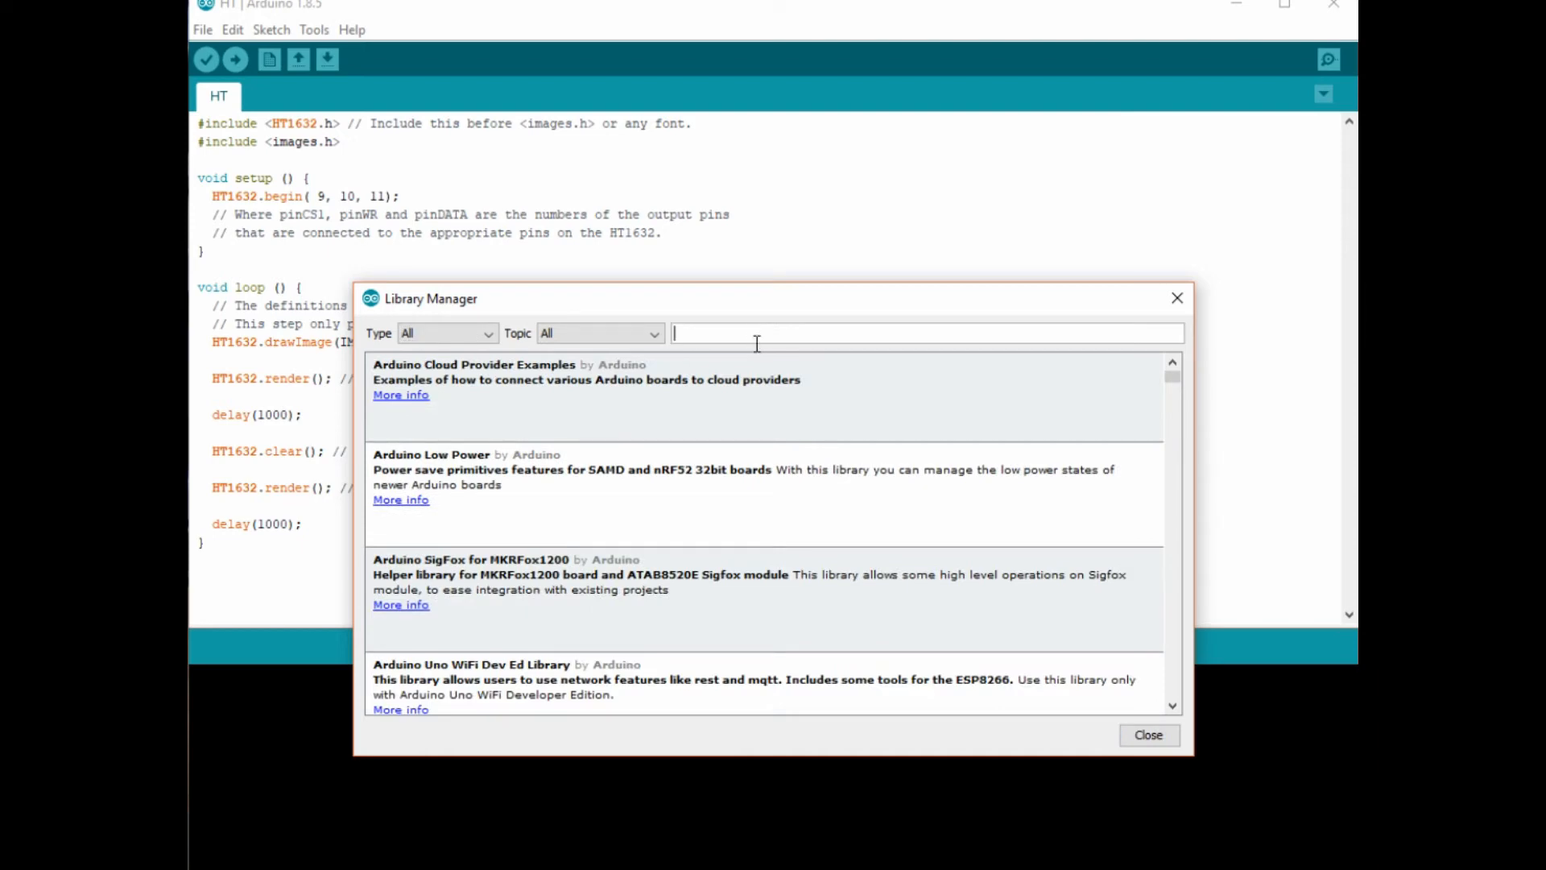
Search Library Manager for 'ht16', confirm both HT1632 libraries are installed, and close it.
{"action": "type", "text": "ht16"}
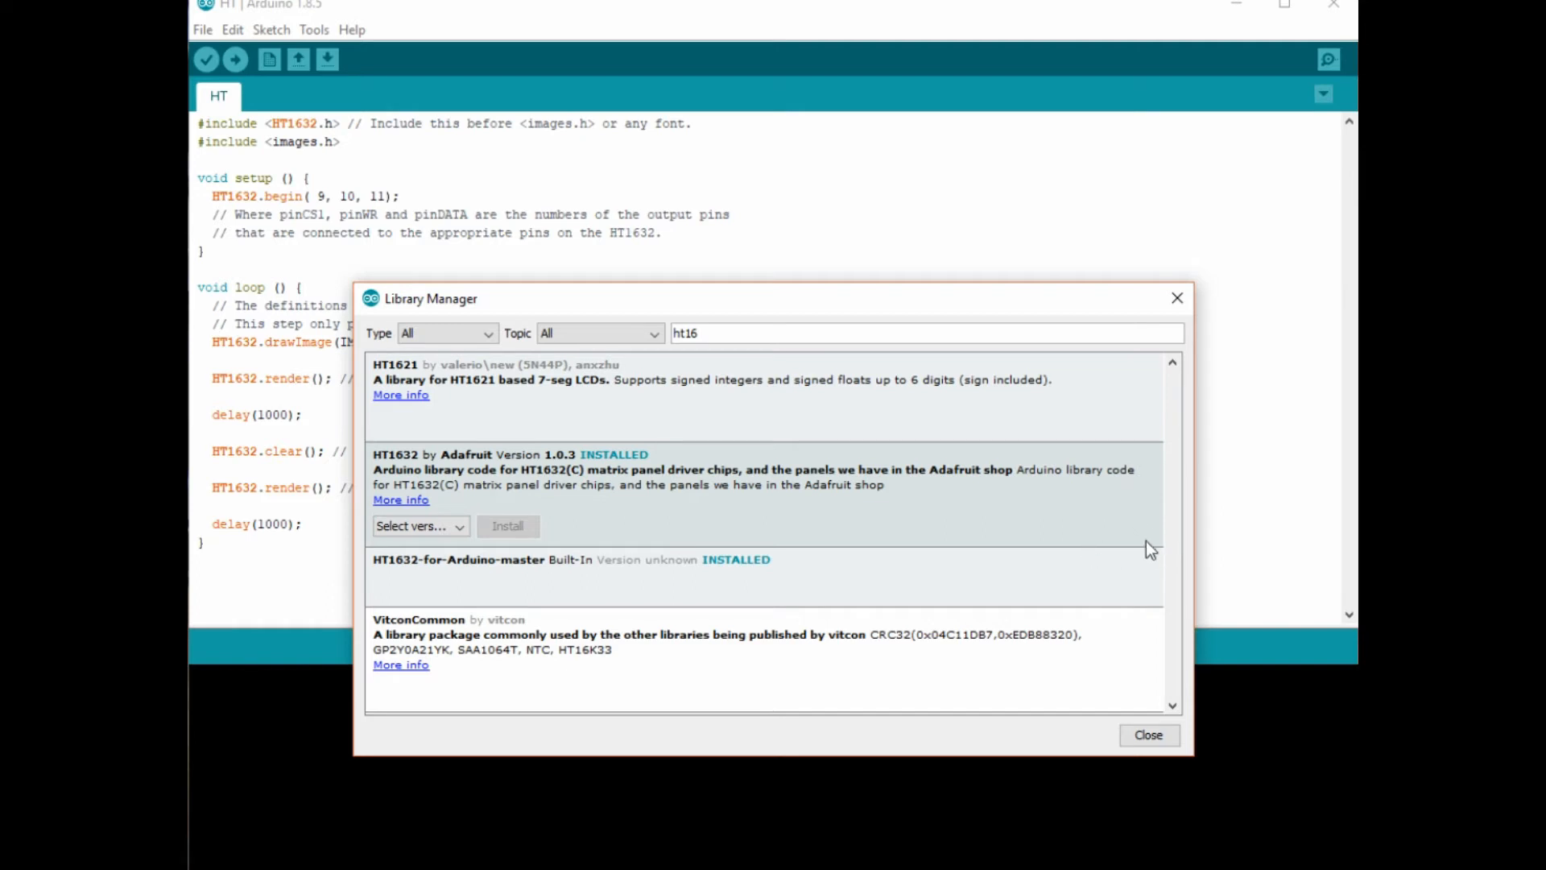
{"action": "mouse_move", "coordinate": [663, 434]}
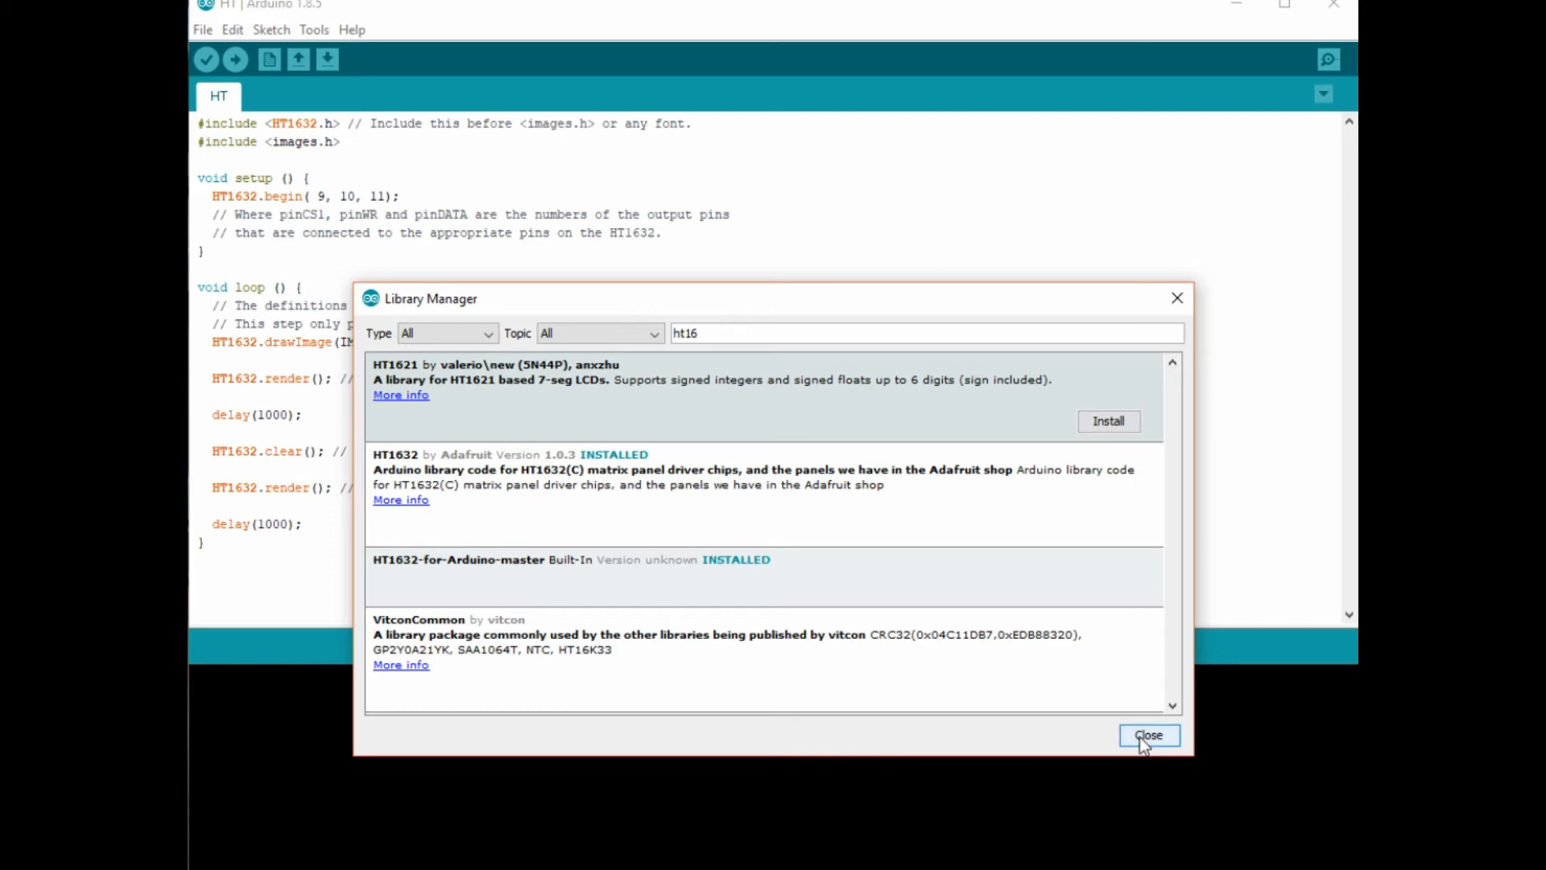
{"action": "left_click", "coordinate": [1147, 735]}
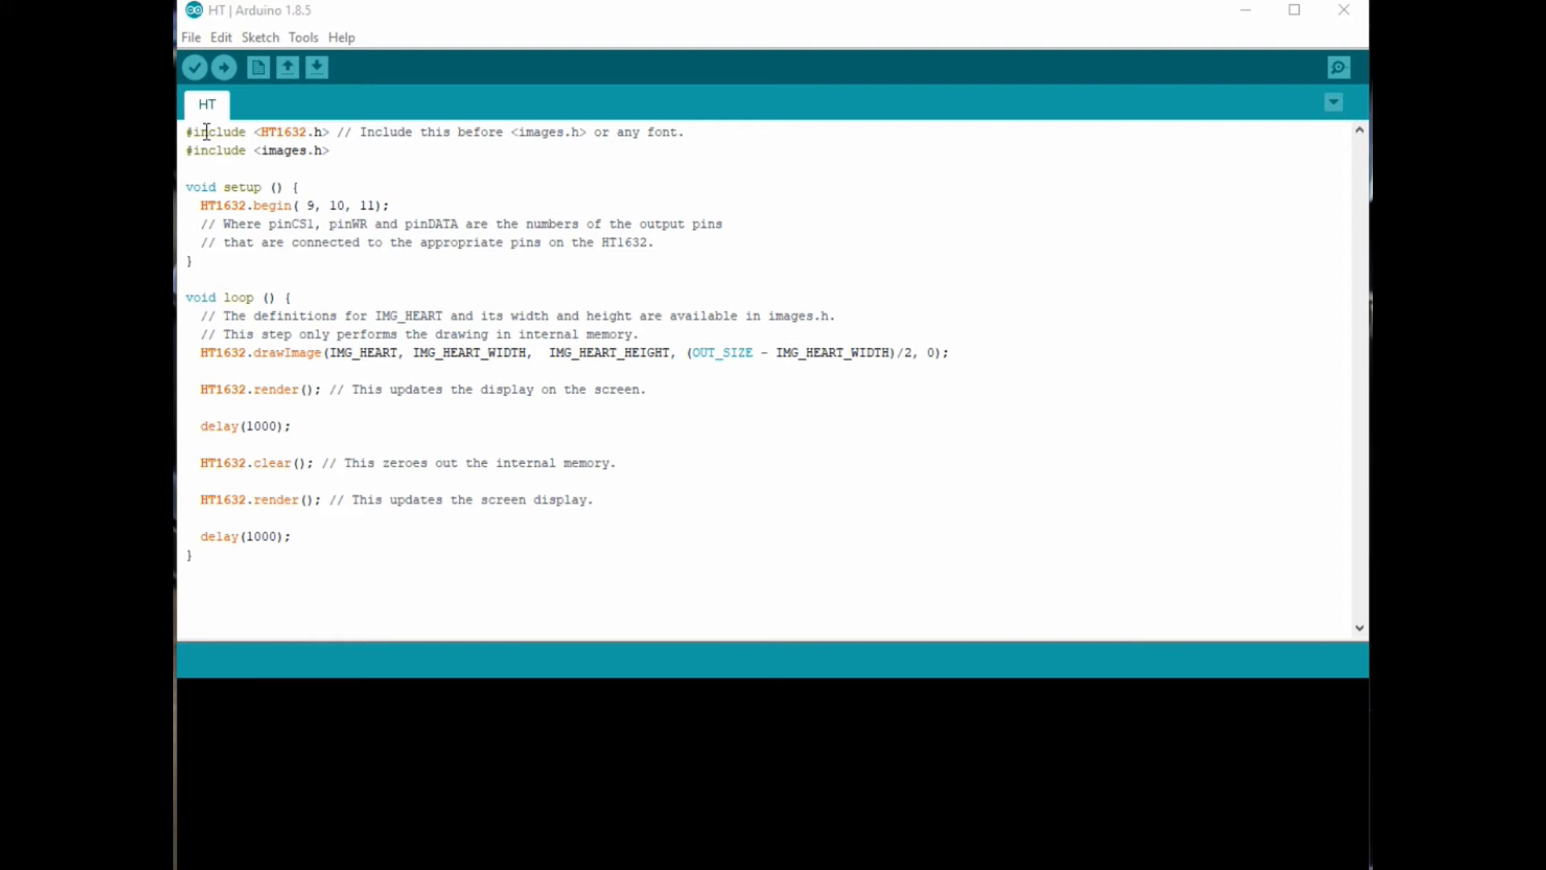
{"action": "left_click", "coordinate": [302, 36]}
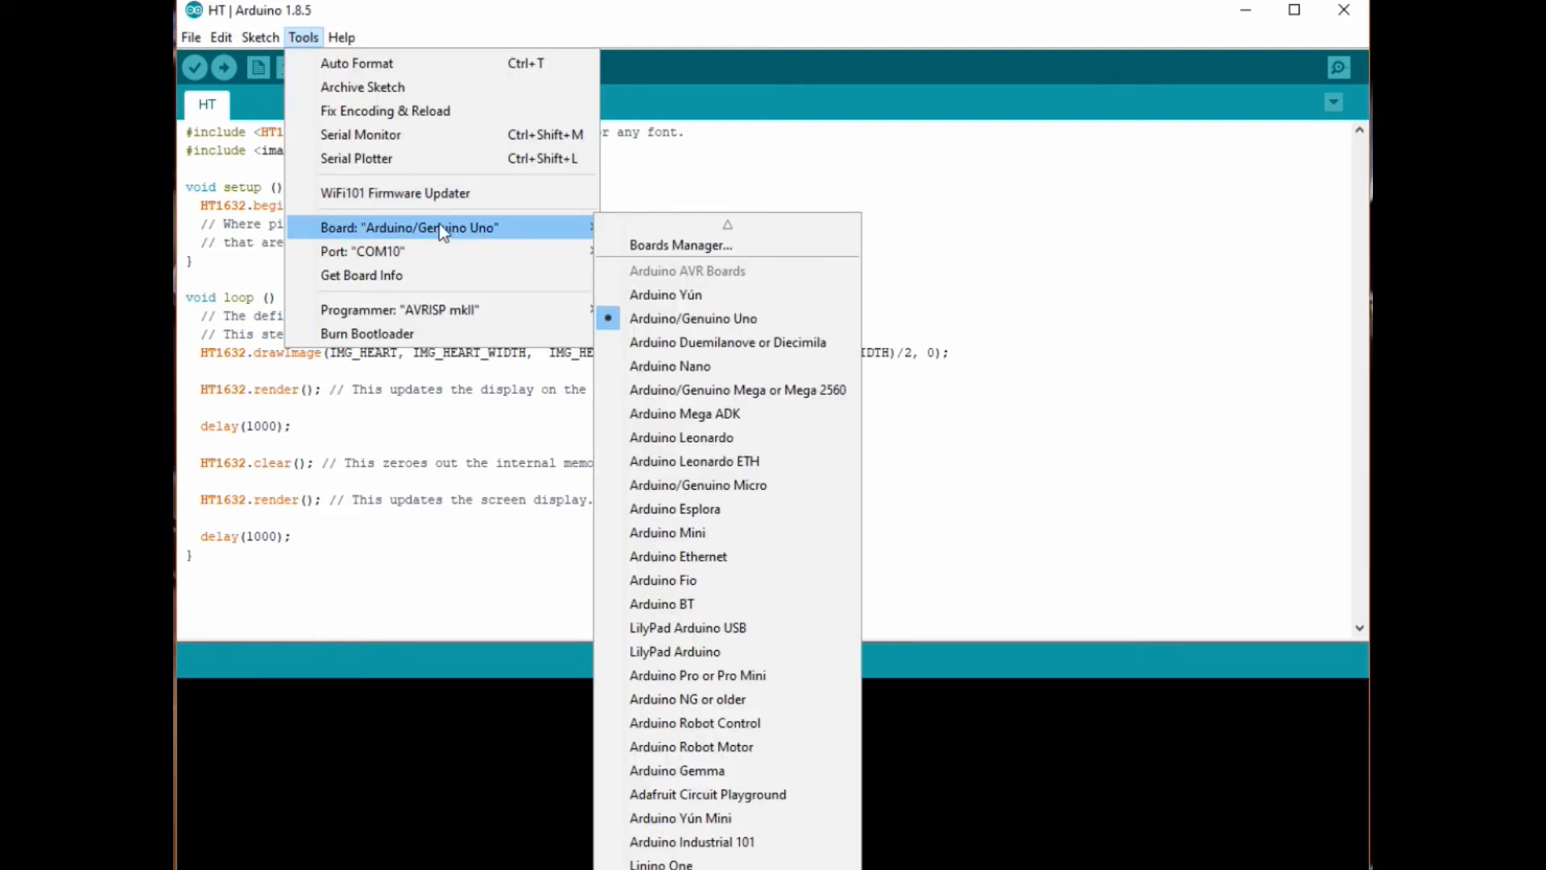
{"action": "mouse_move", "coordinate": [725, 317]}
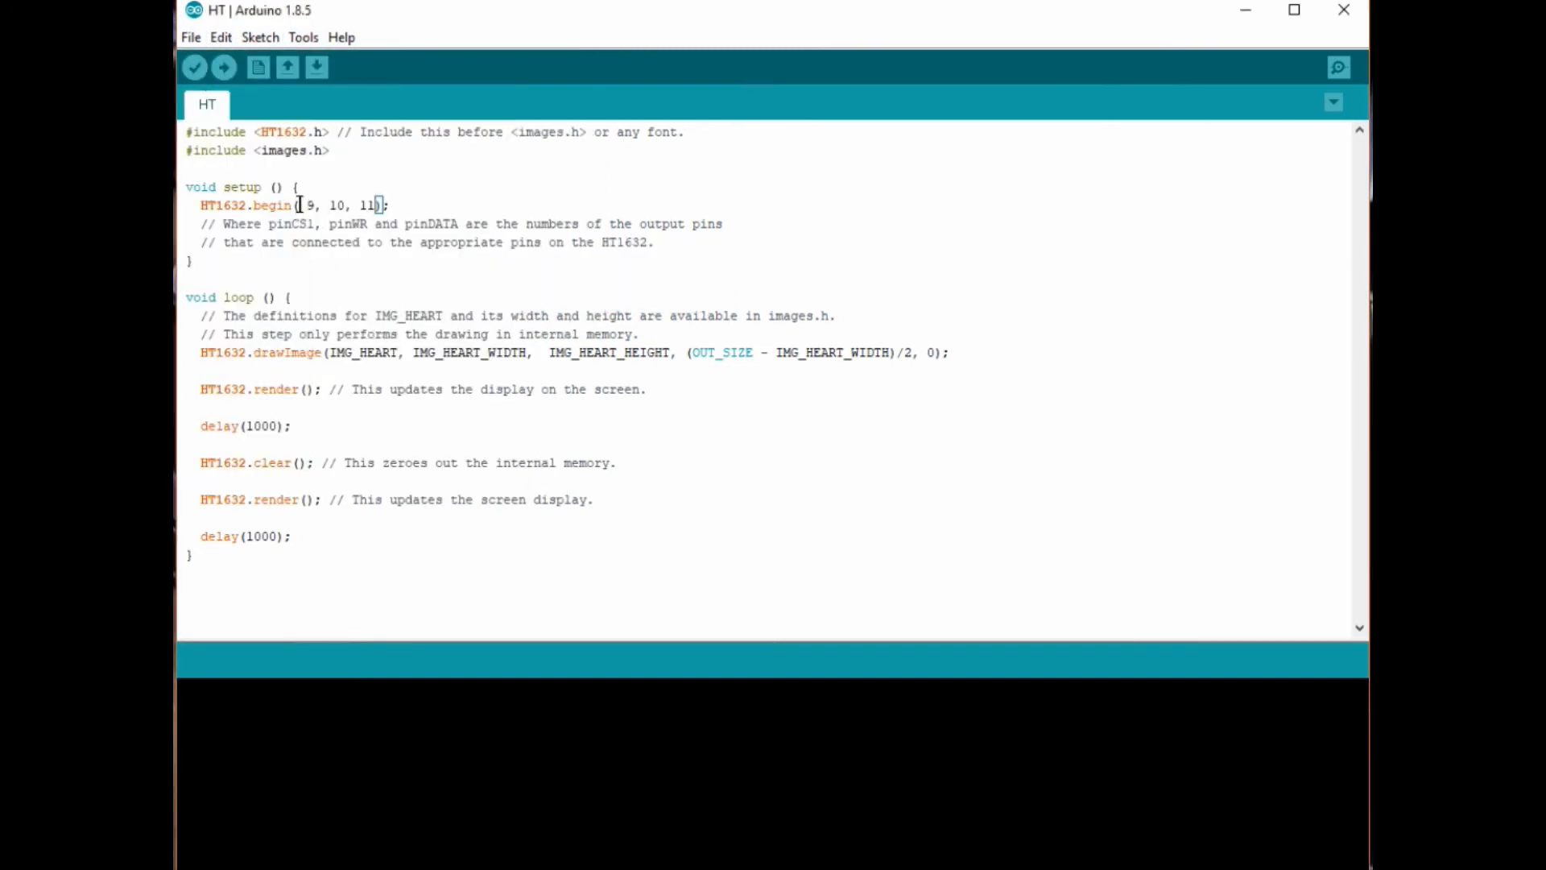
{"action": "left_click_drag", "start_coordinate": [297, 203], "coordinate": [379, 204]}
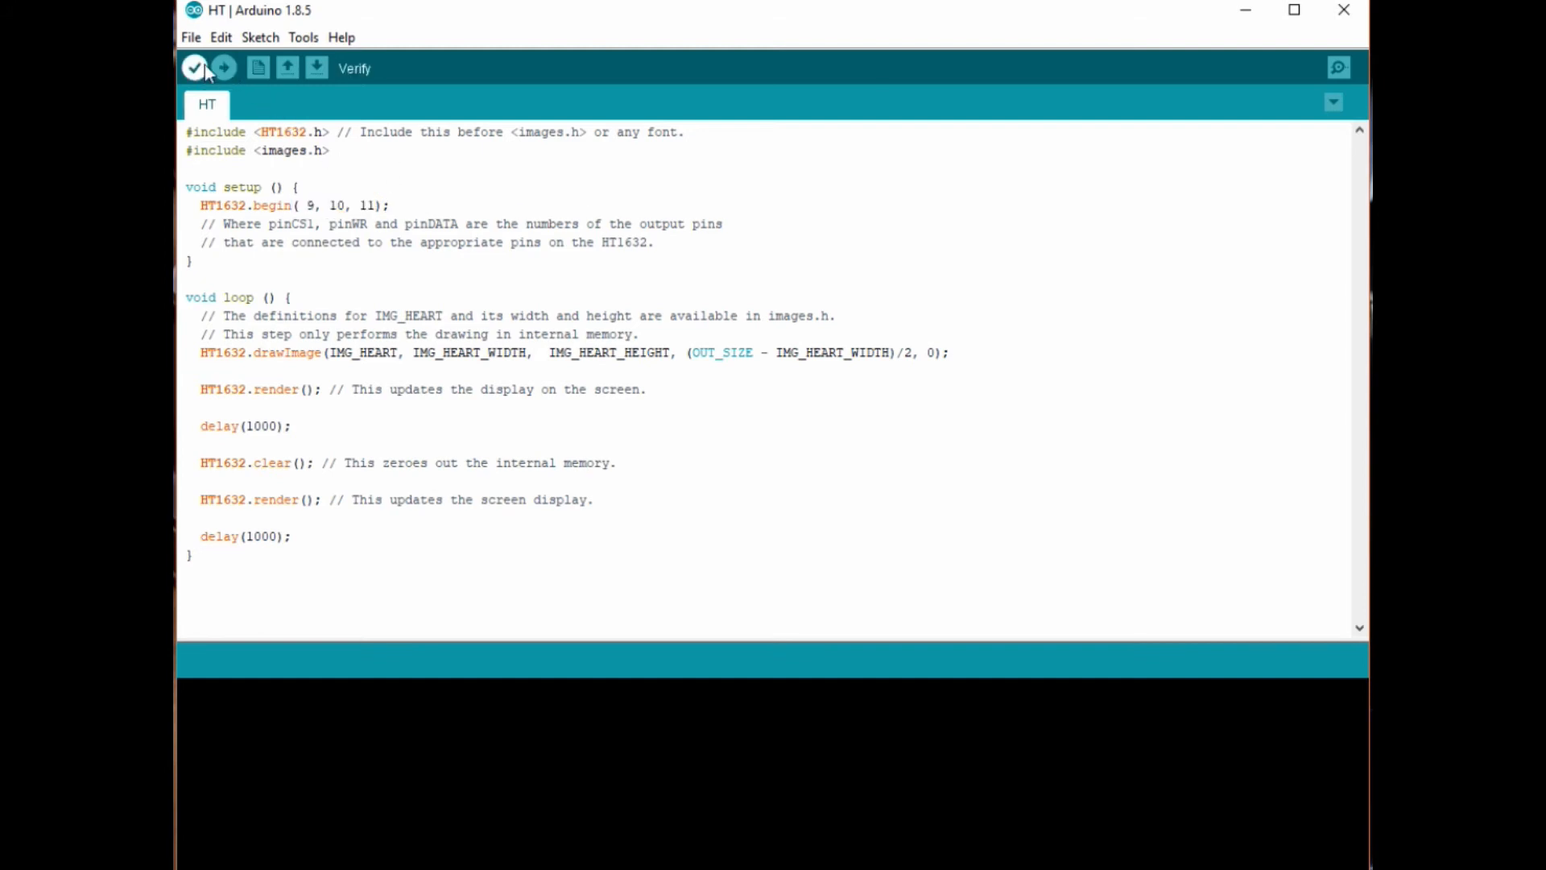
Verify the heart sketch, then start uploading it to the Uno.
{"action": "left_click", "coordinate": [194, 67]}
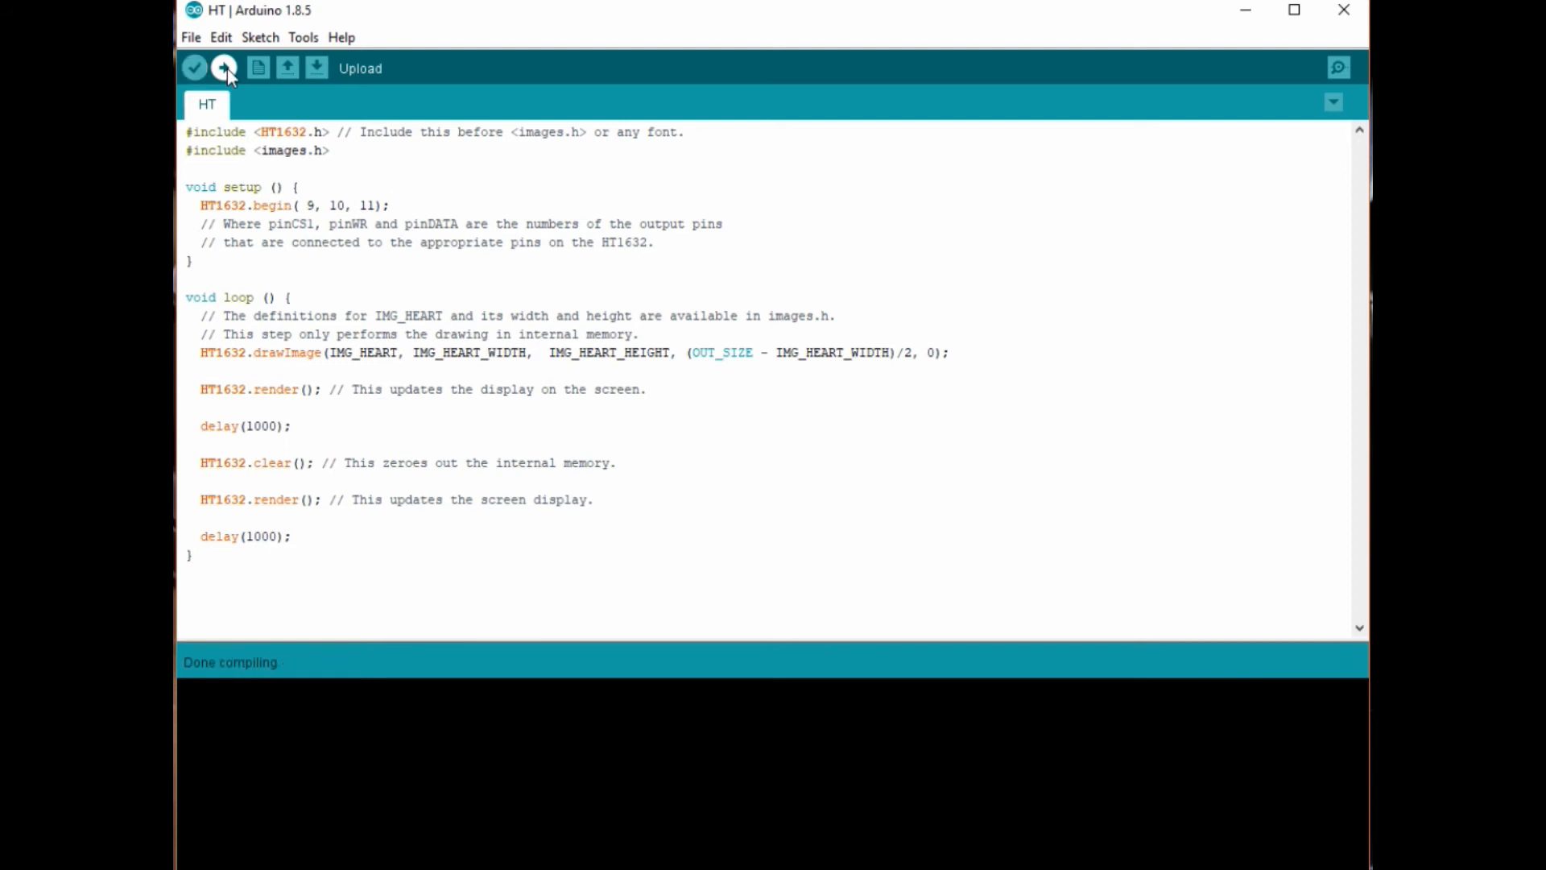
{"action": "left_click", "coordinate": [223, 67]}
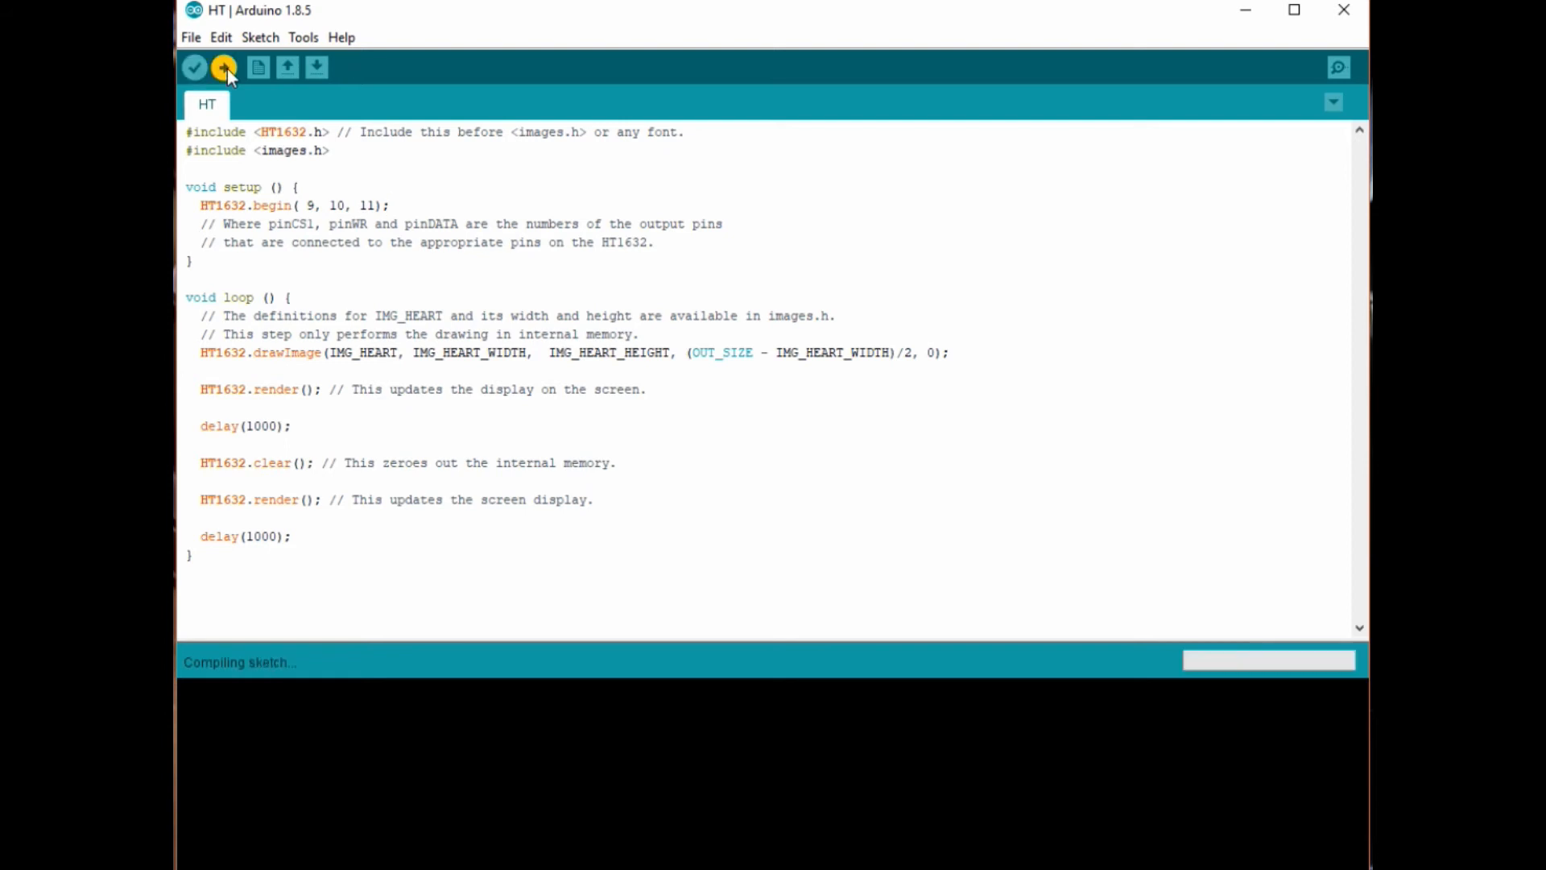
{"action": "left_click", "coordinate": [224, 66]}
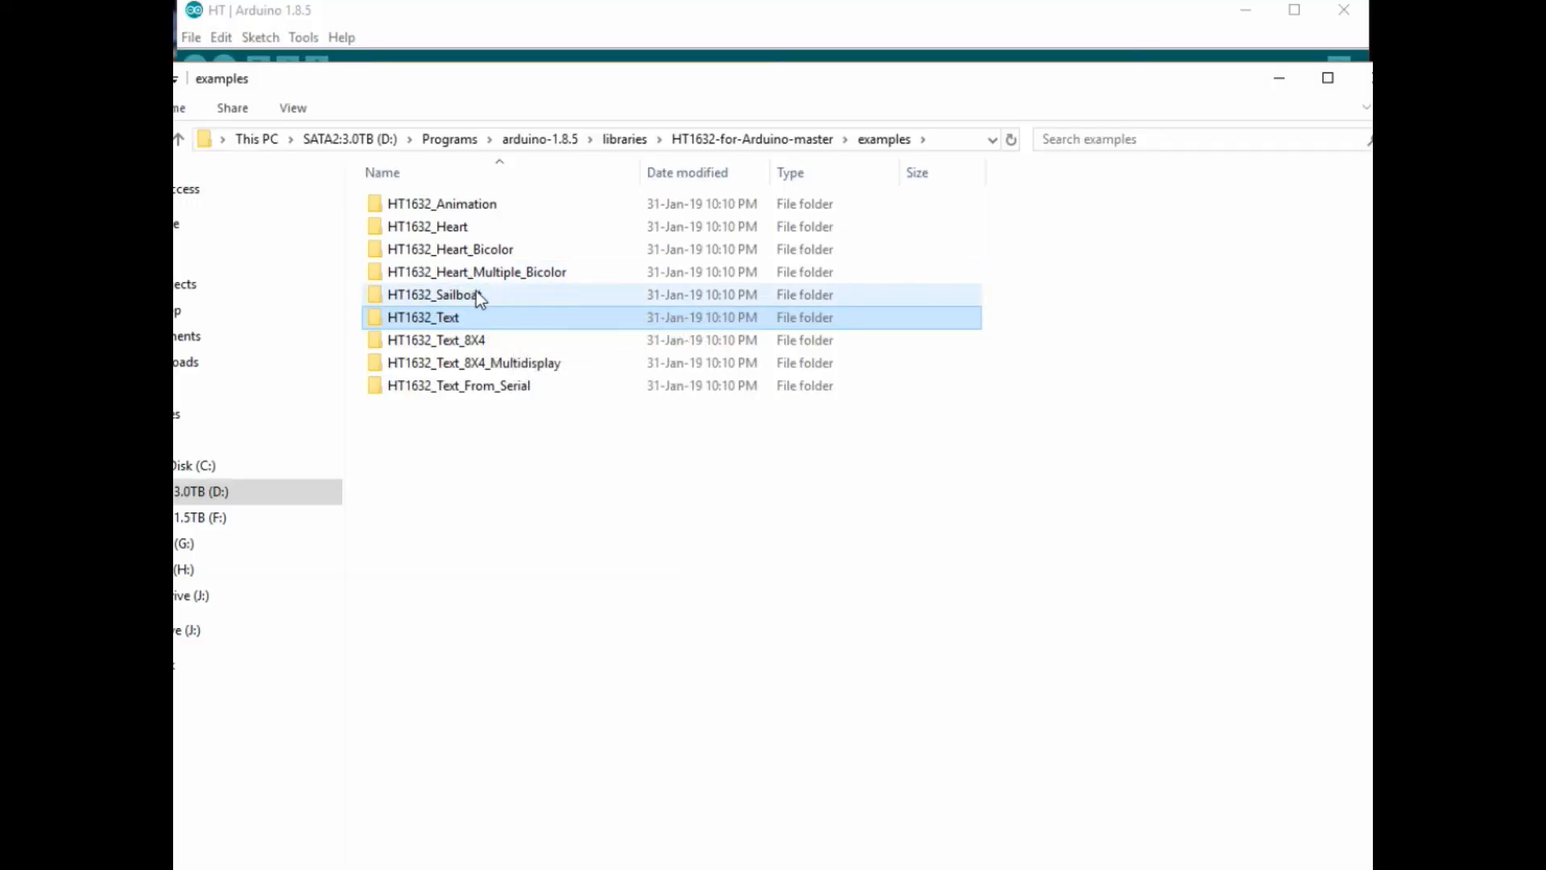
{"action": "mouse_move", "coordinate": [439, 294]}
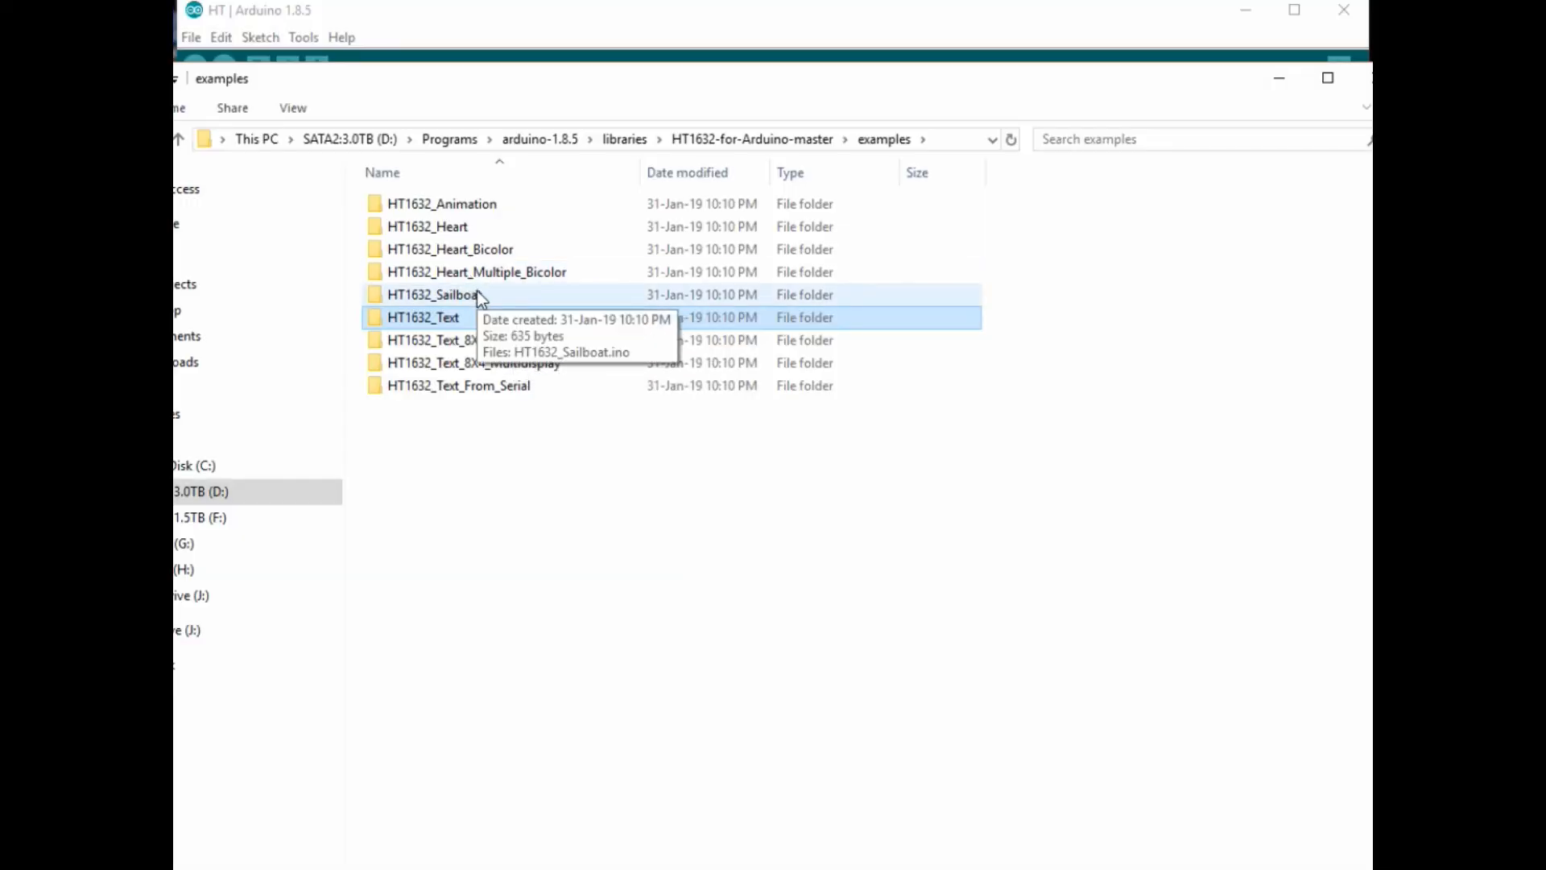
Open HT1632_Sailboat.ino from the HT1632_Sailboat examples folder in Arduino.
{"action": "double_click", "coordinate": [434, 294]}
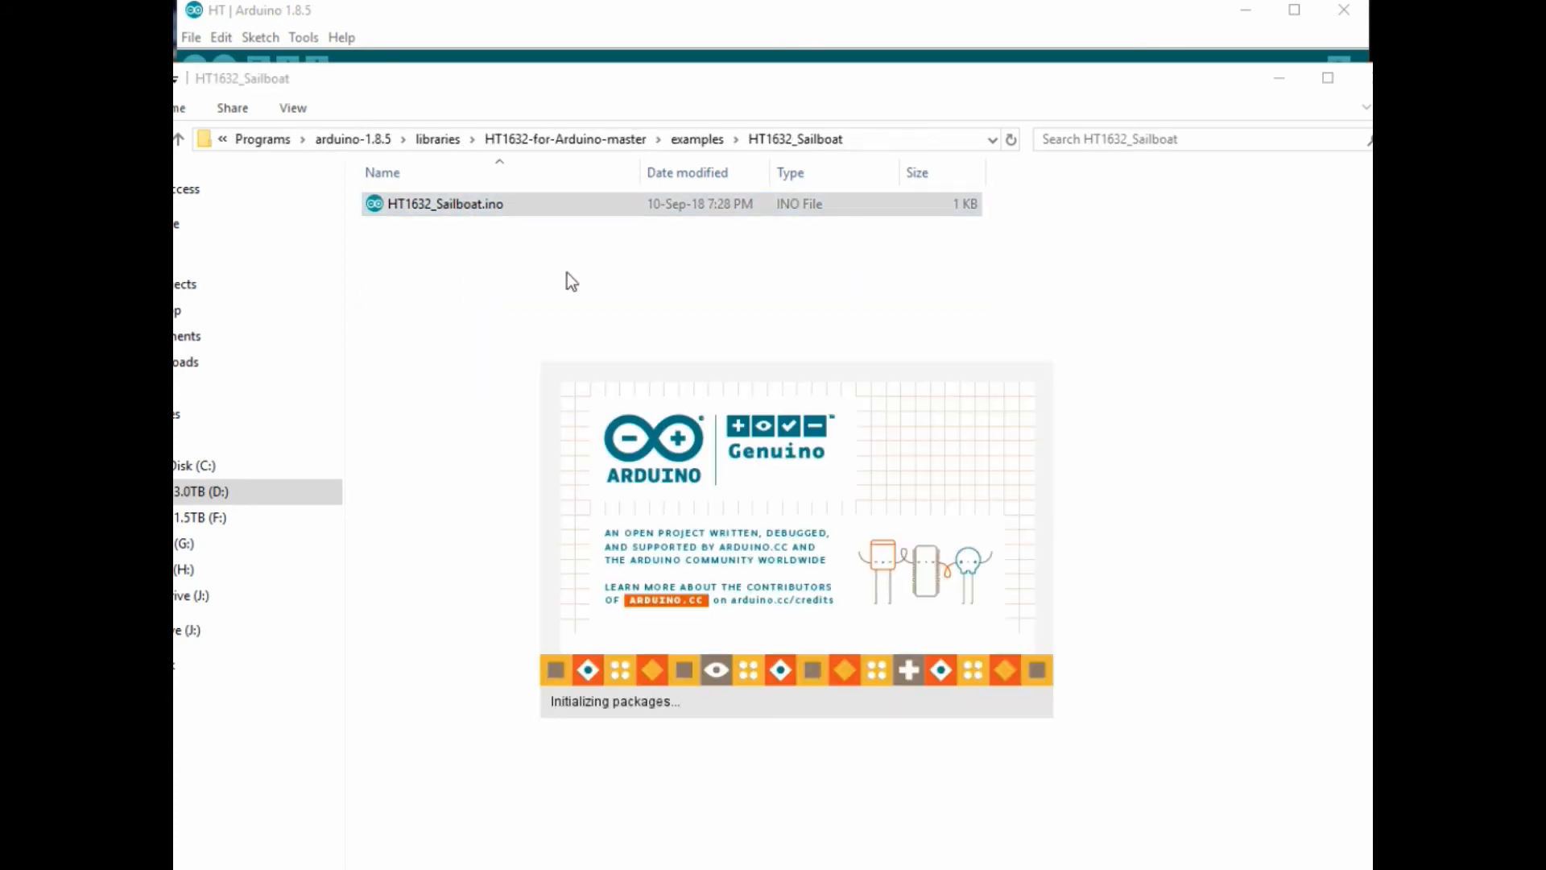
{"action": "double_click", "coordinate": [445, 203]}
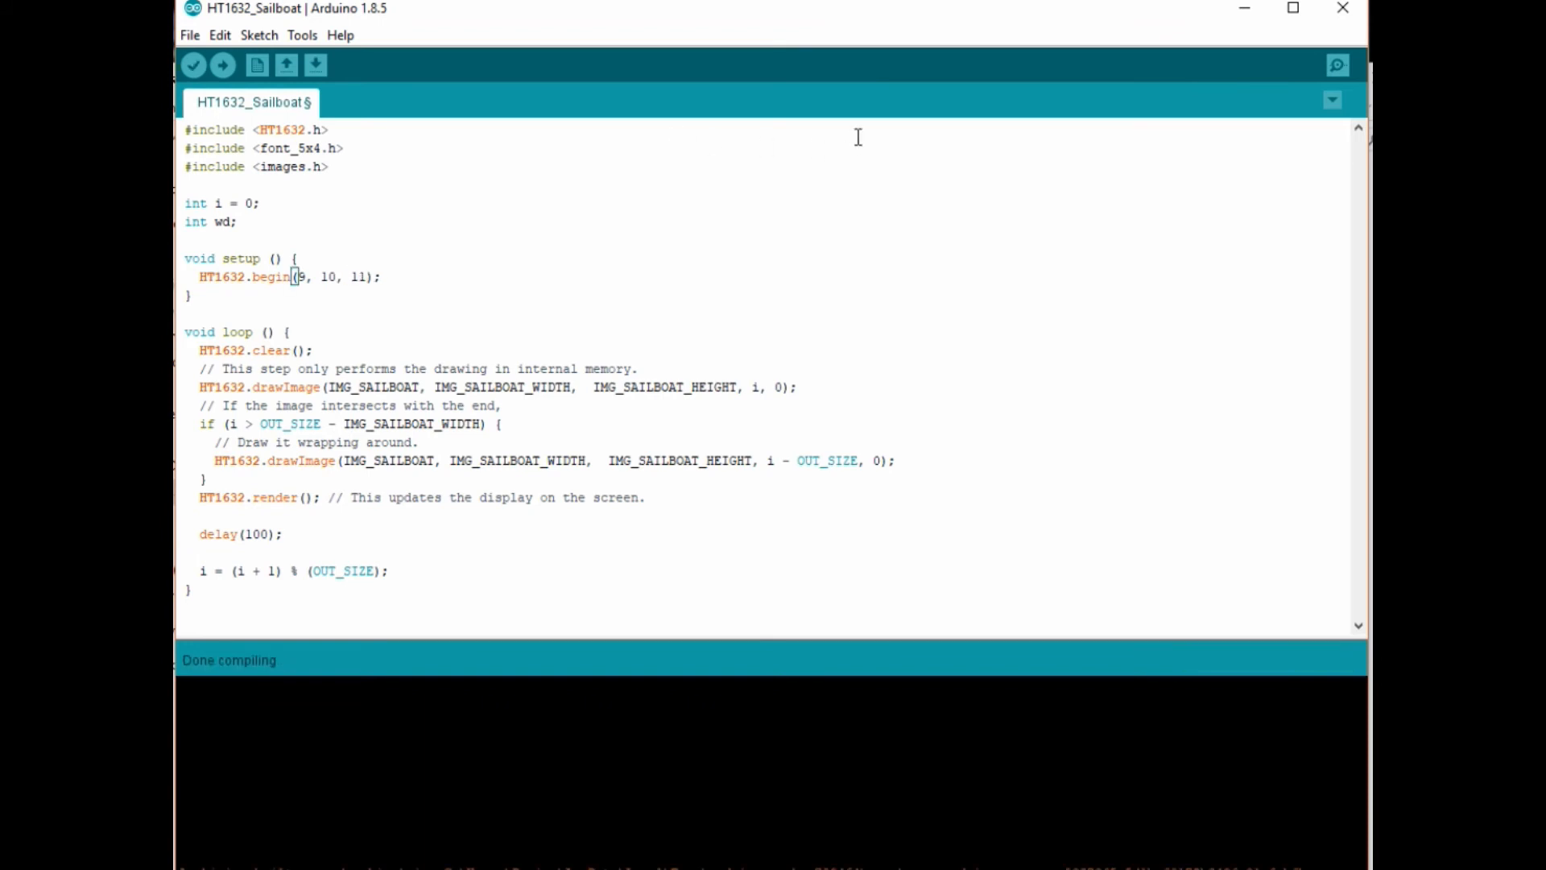
Upload the HT1632_Sailboat sketch to the board.
{"action": "left_click", "coordinate": [223, 64]}
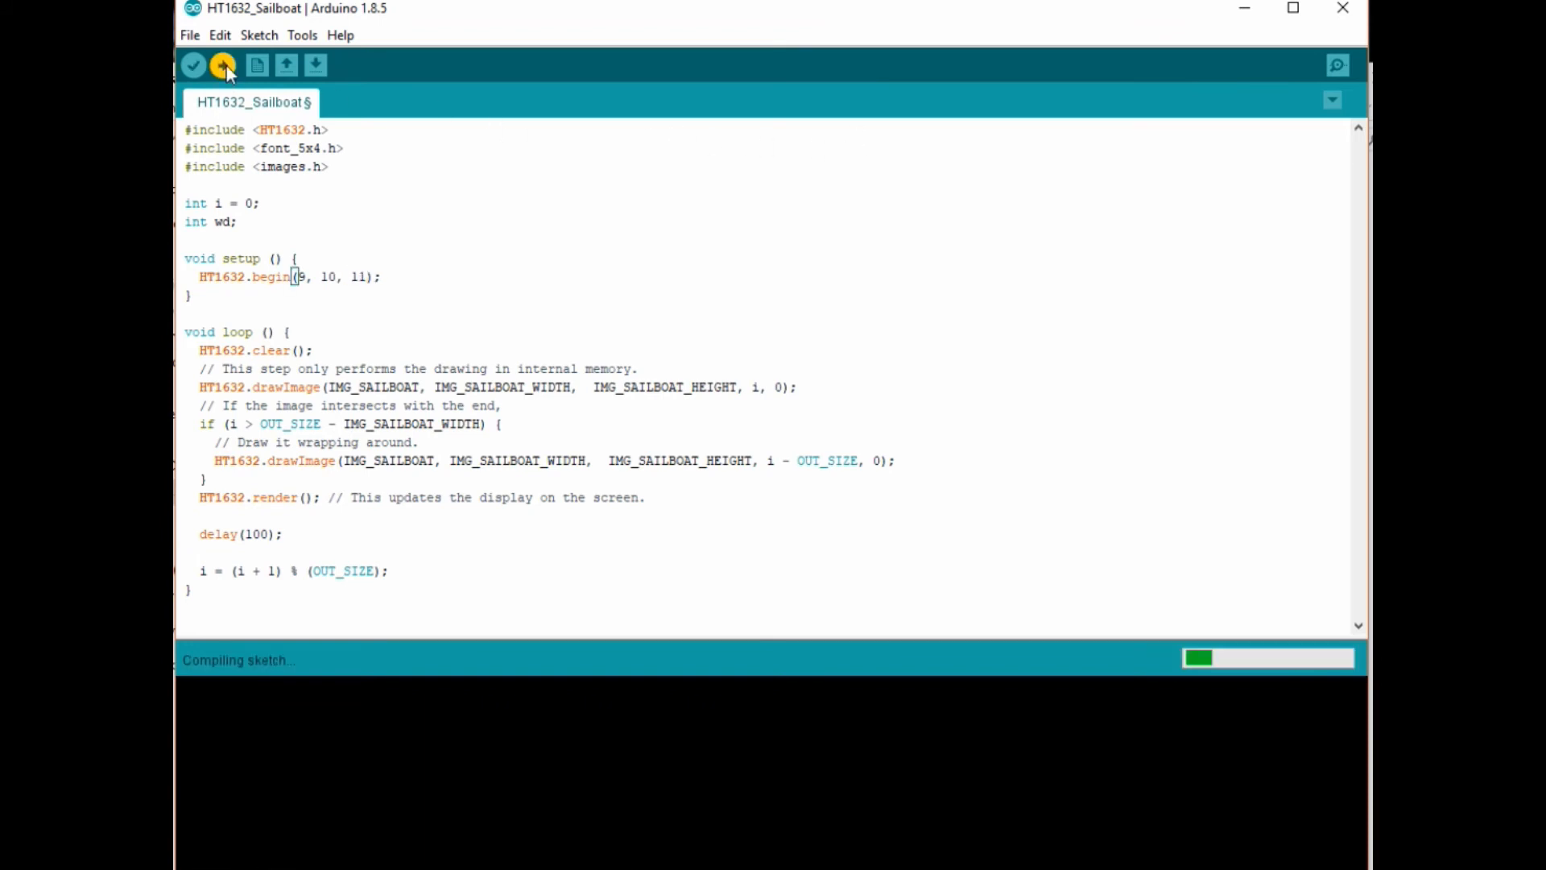
{"action": "left_click", "coordinate": [222, 65]}
{"action": "type", "text": "5"}
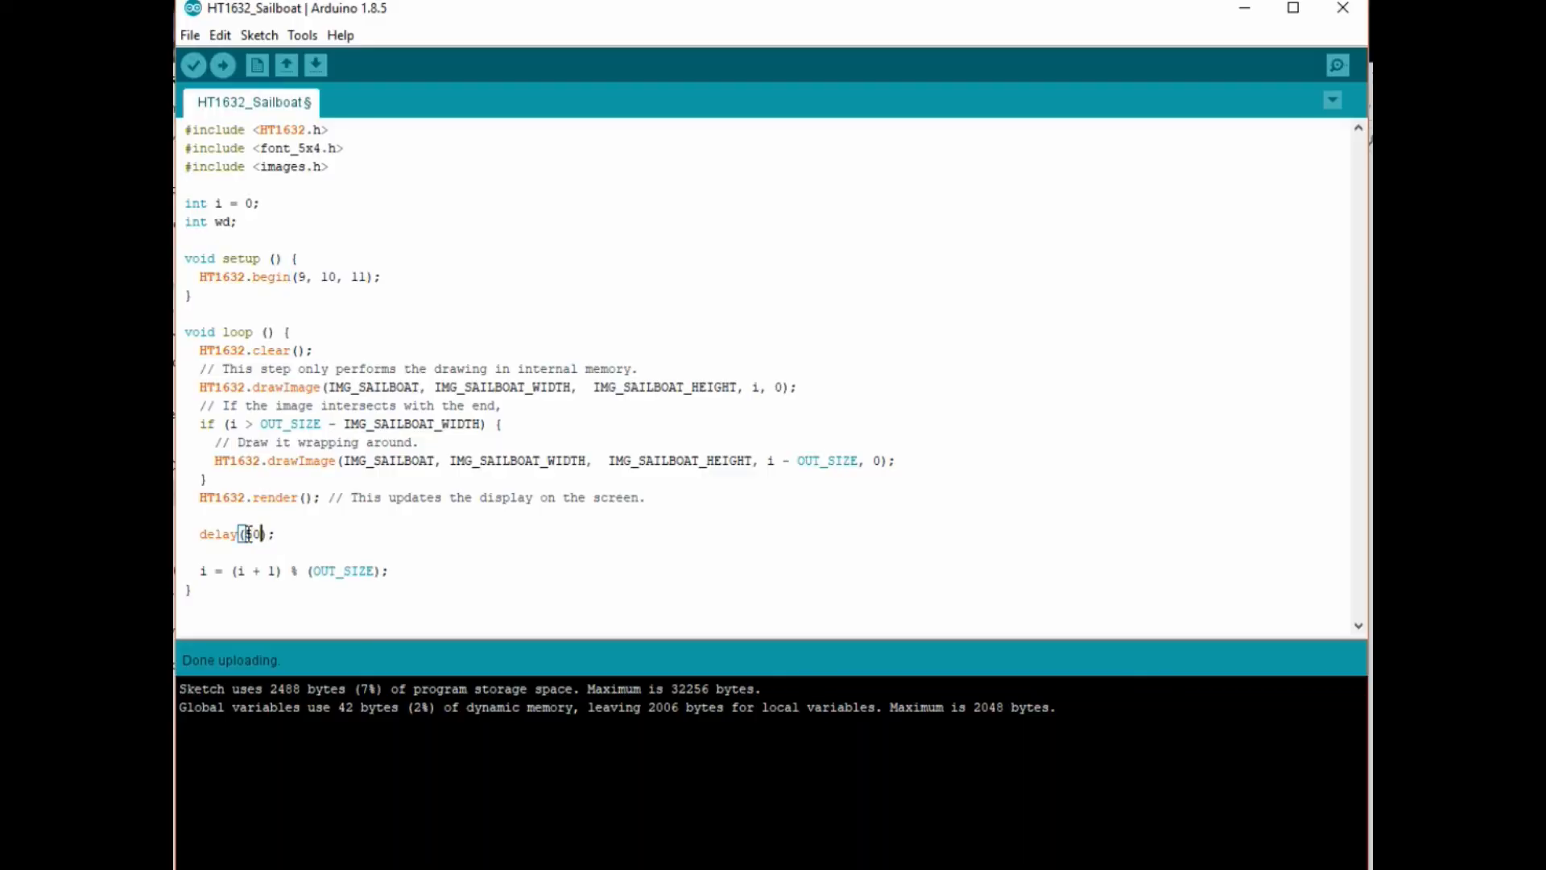
Re-upload the sailboat sketch with its delay changed to 50.
{"action": "left_click", "coordinate": [222, 64]}
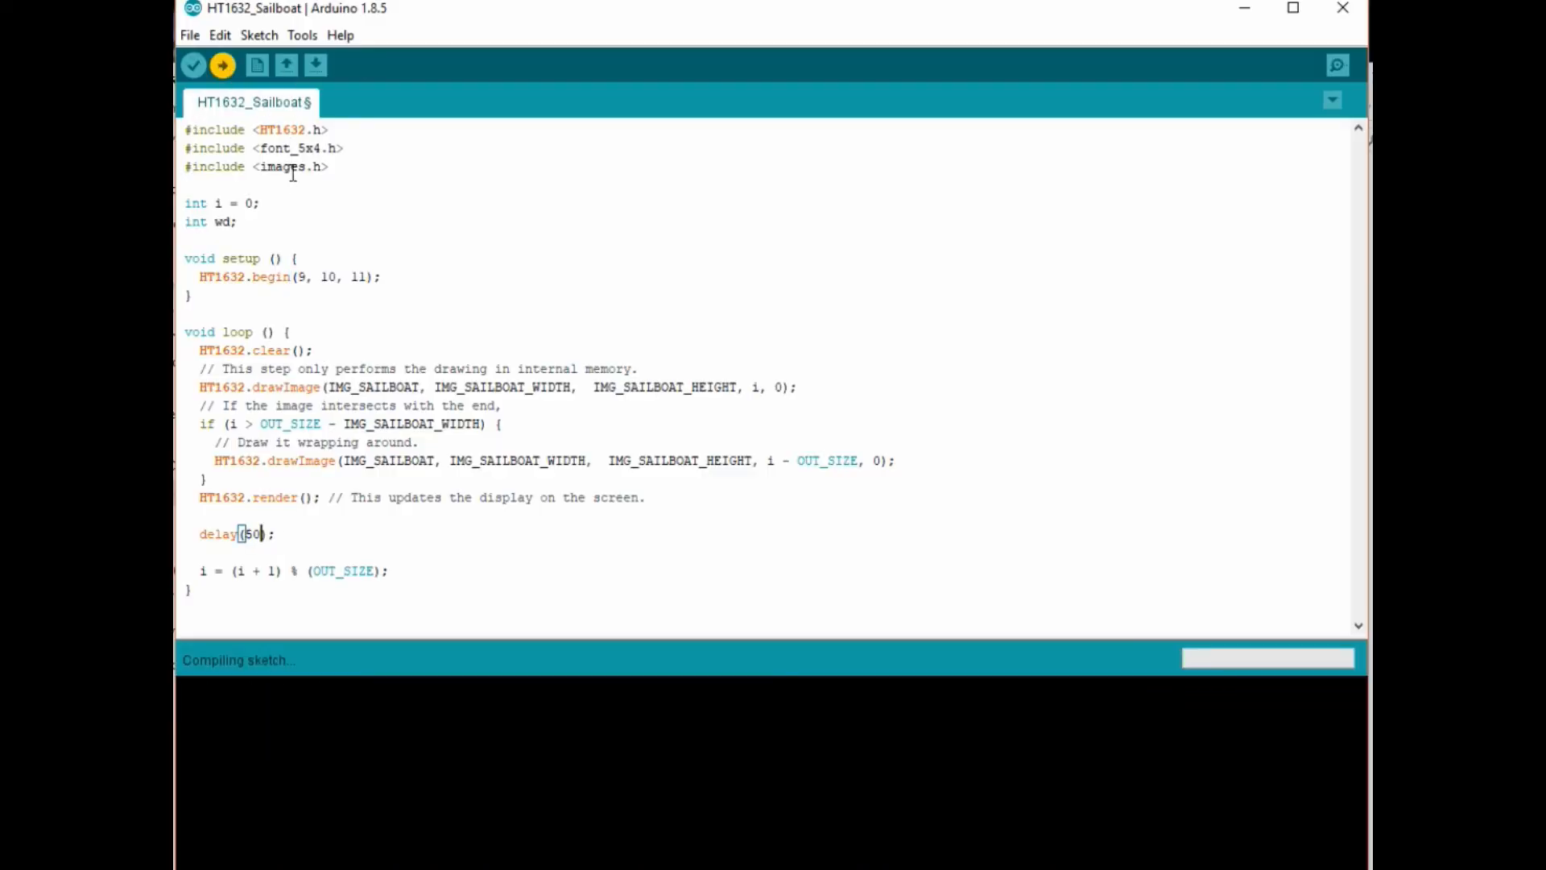